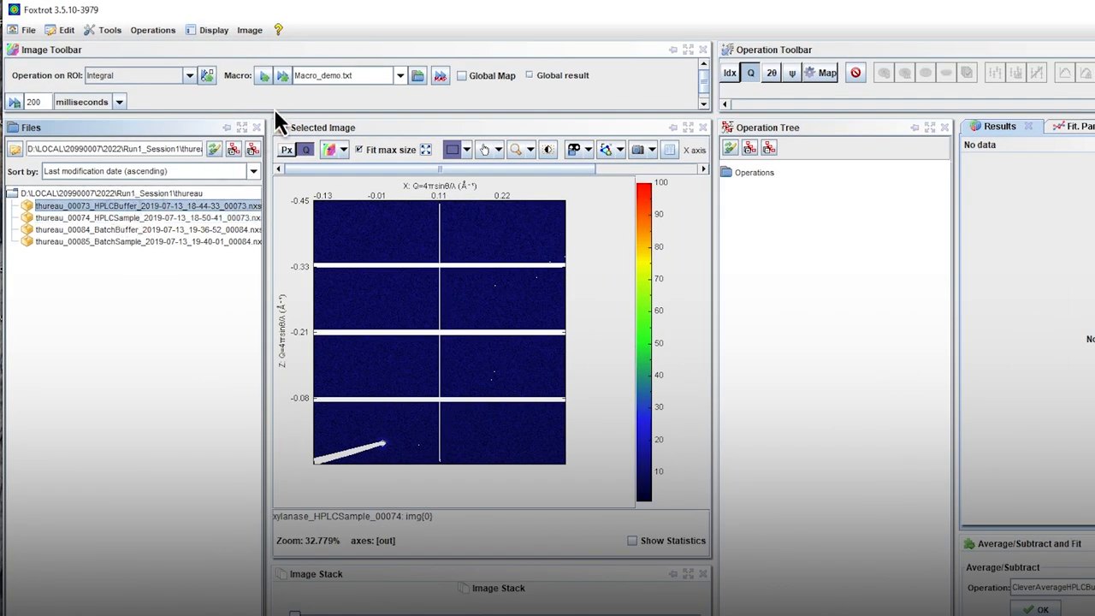
{"action": "mouse_move", "coordinate": [283, 76]}
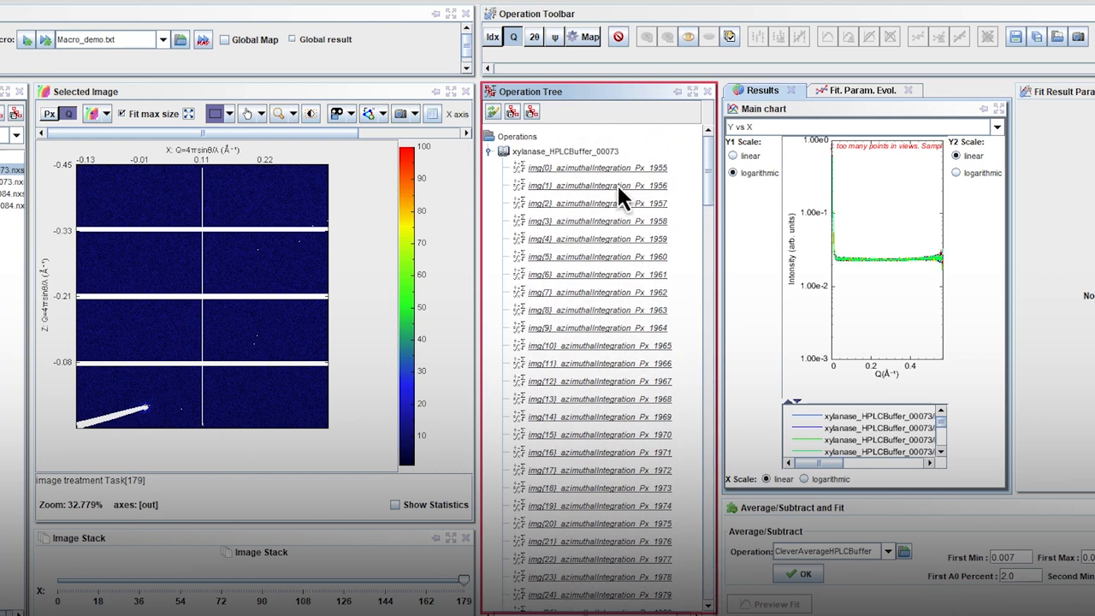
Average the xylanase_HPLCBuffer_00073 frames with CleverAverageHPLCBuffer into one buffer curve
{"action": "left_click", "coordinate": [488, 152]}
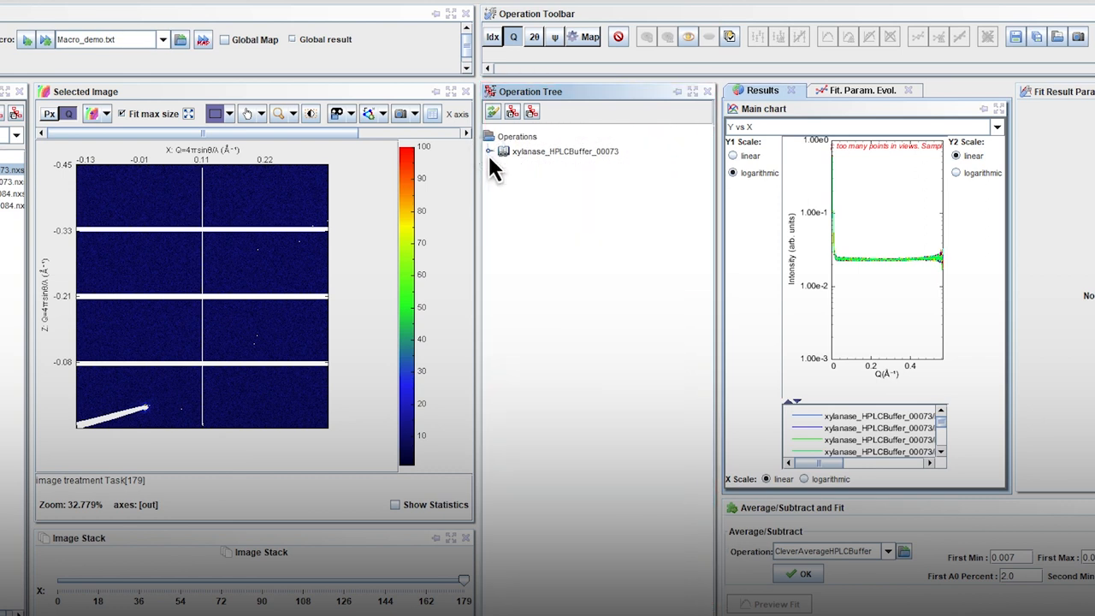
{"action": "left_click", "coordinate": [564, 150]}
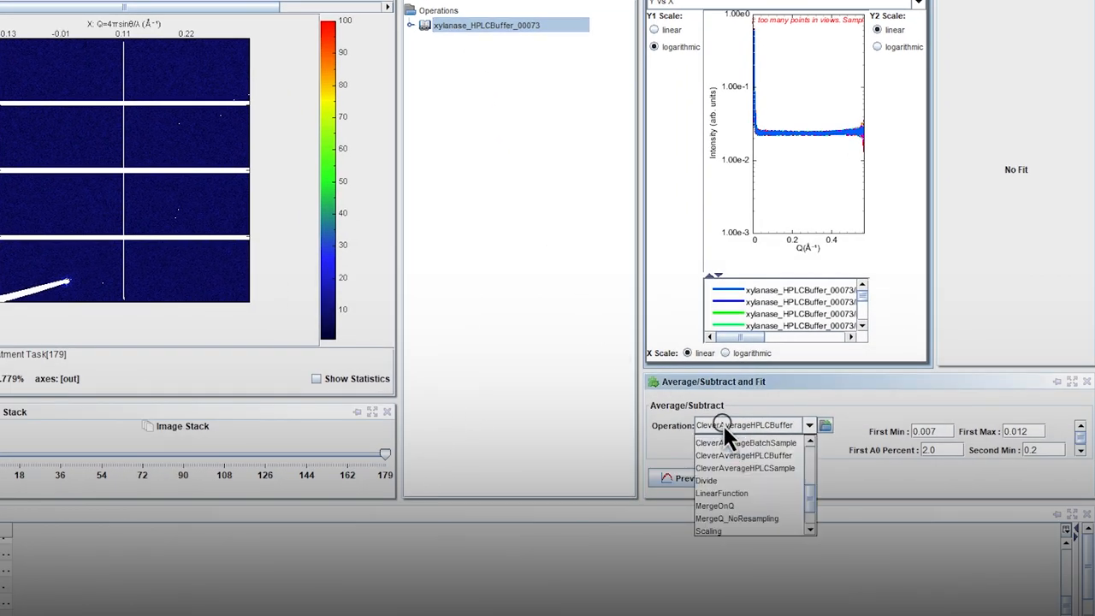
{"action": "mouse_move", "coordinate": [753, 471]}
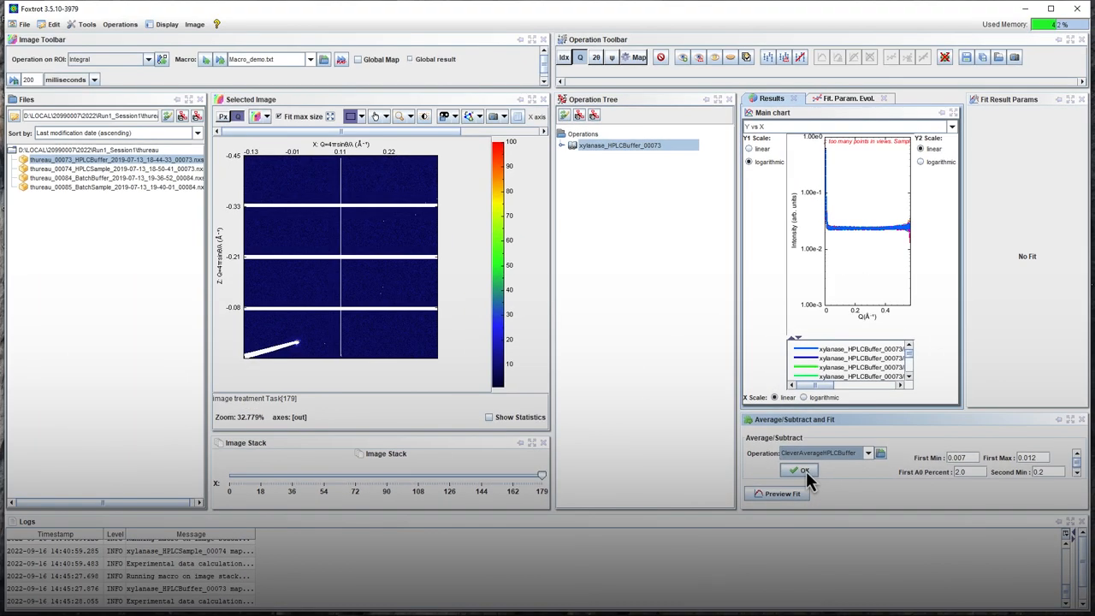
{"action": "left_click", "coordinate": [801, 471]}
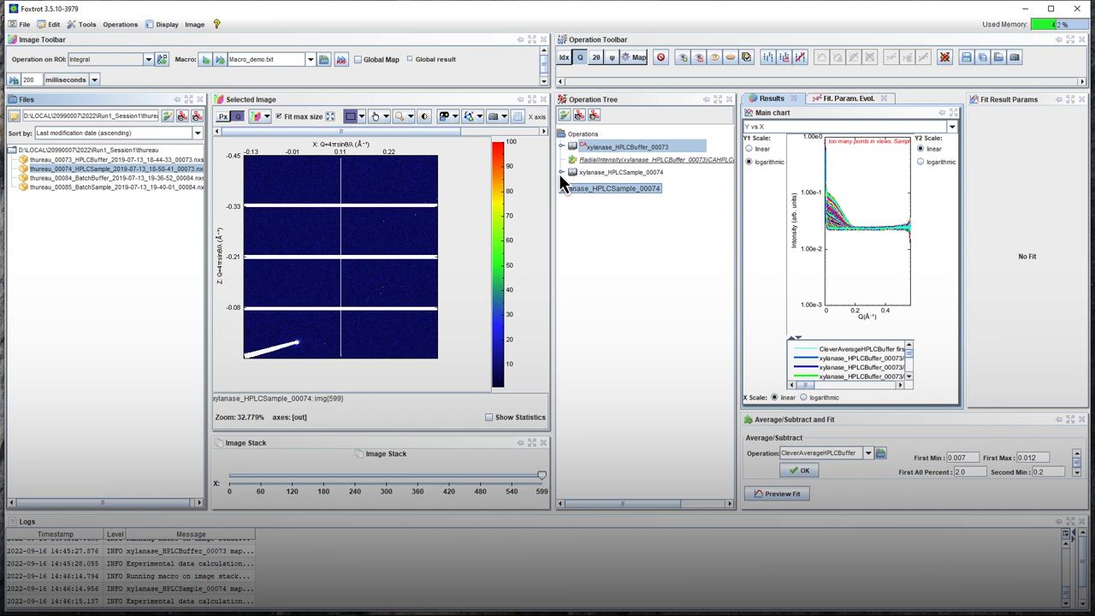
Expand the xylanase_HPLCSample_00074 node and browse its 600 integrated frames
{"action": "left_click", "coordinate": [563, 189]}
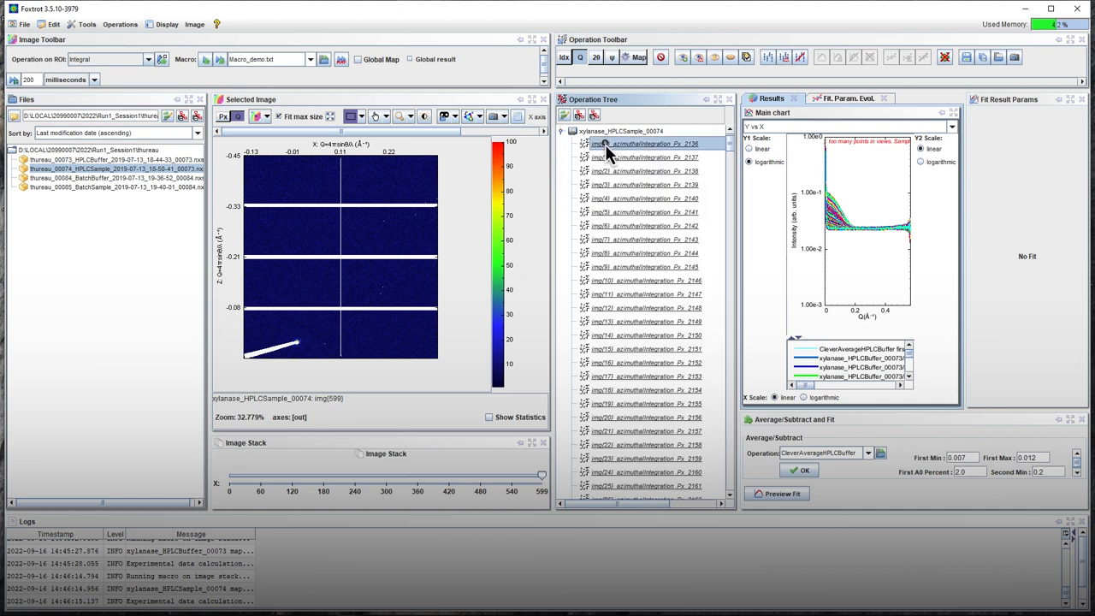
{"action": "scroll", "scroll_direction": "down", "scroll_amount": 3}
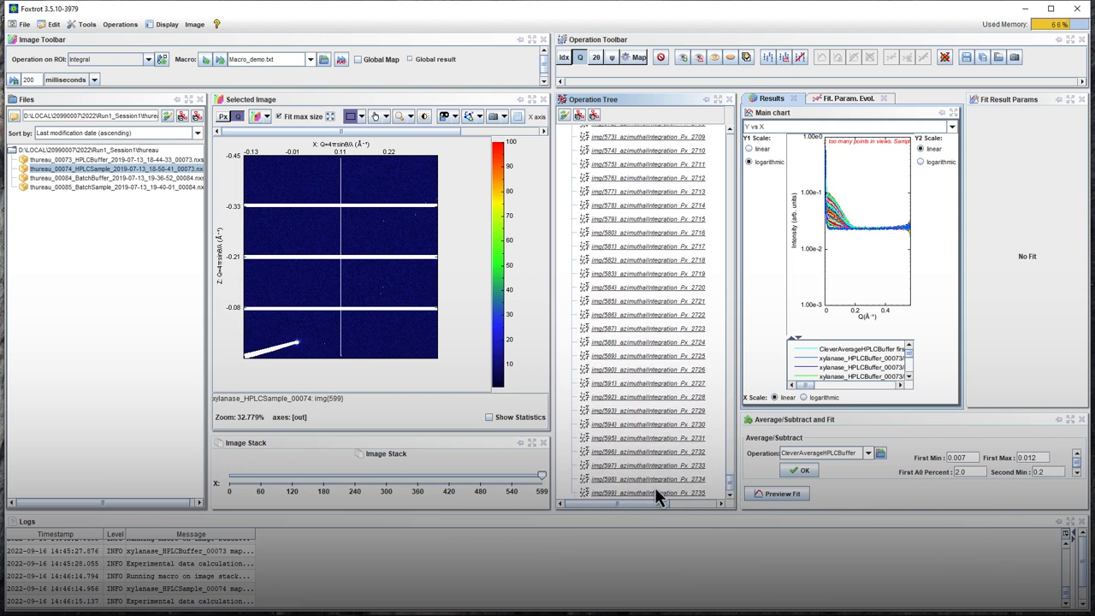
{"action": "left_click", "coordinate": [648, 492]}
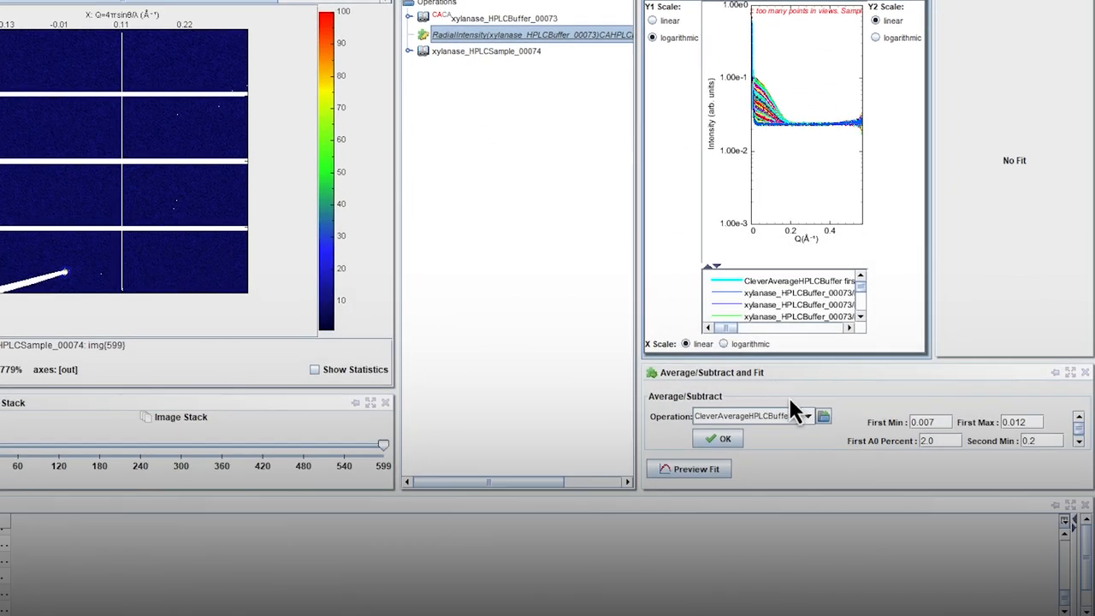
Subtract the averaged buffer from the HPLCSample_00074 frames, creating Subtract_2736
{"action": "left_click", "coordinate": [806, 416]}
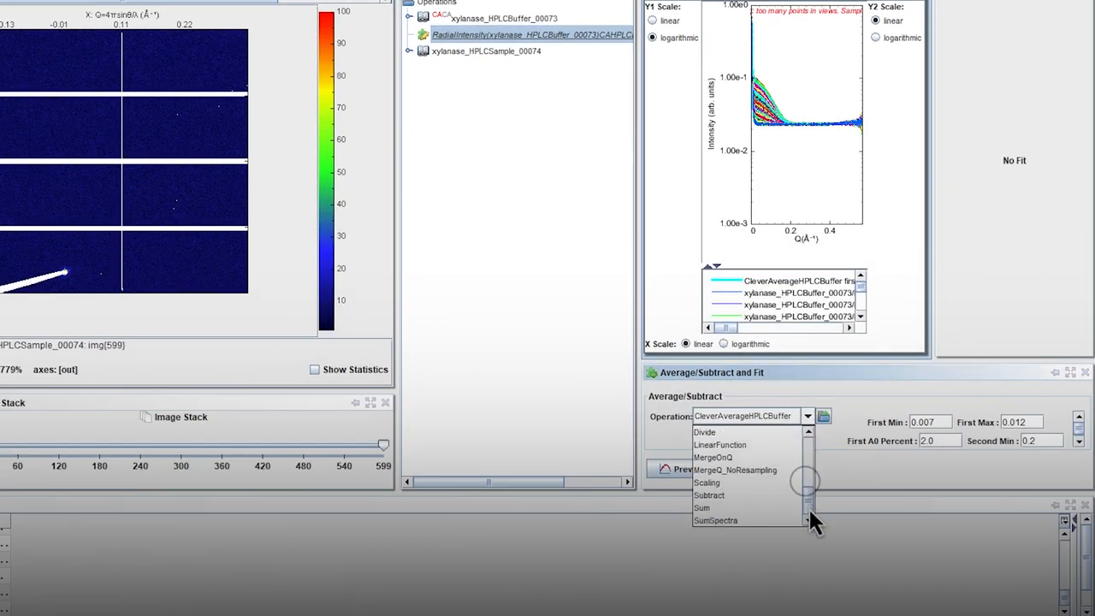
{"action": "left_click", "coordinate": [710, 495]}
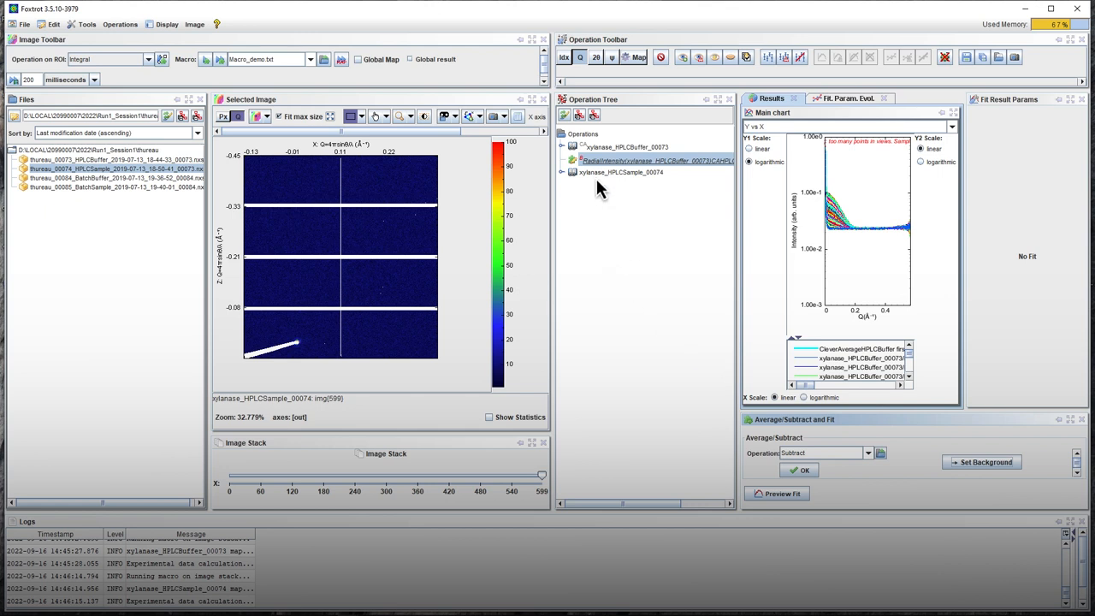
{"action": "left_click", "coordinate": [799, 470]}
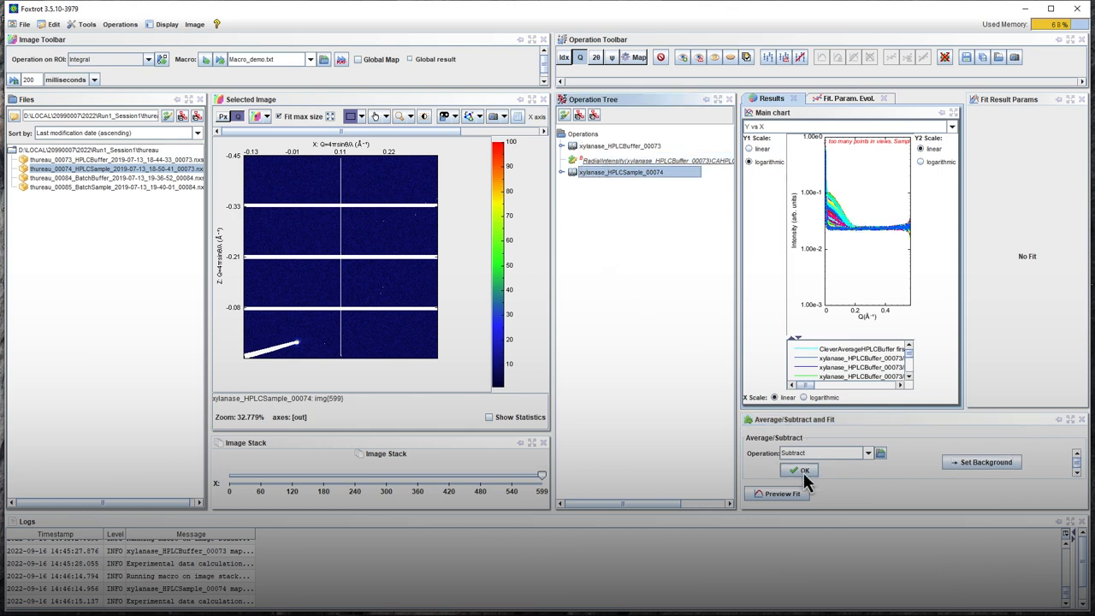
{"action": "left_click", "coordinate": [799, 471]}
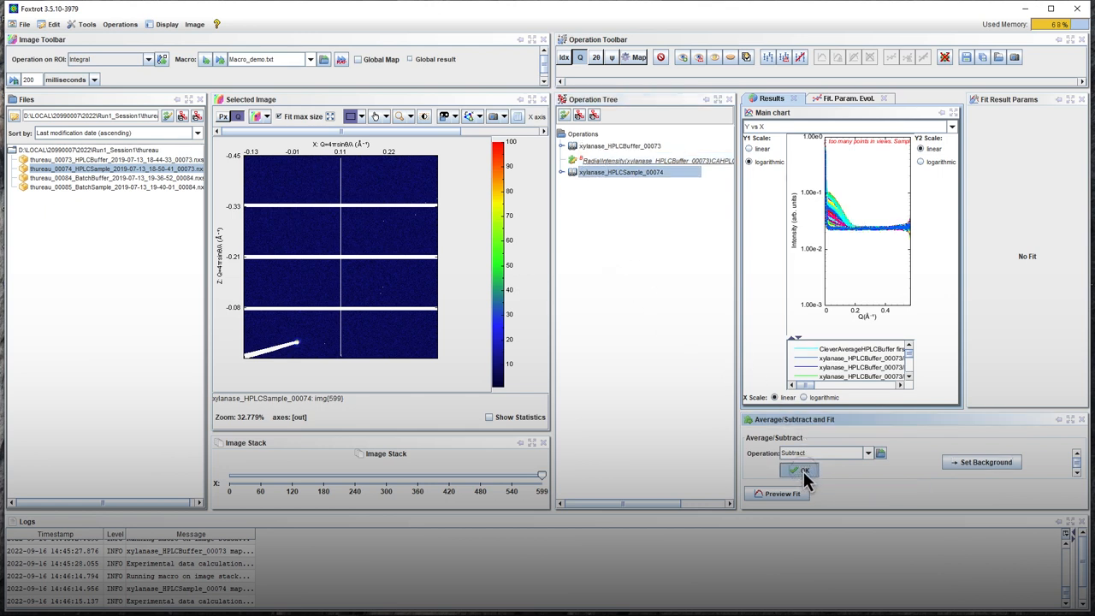
{"action": "left_click", "coordinate": [800, 471]}
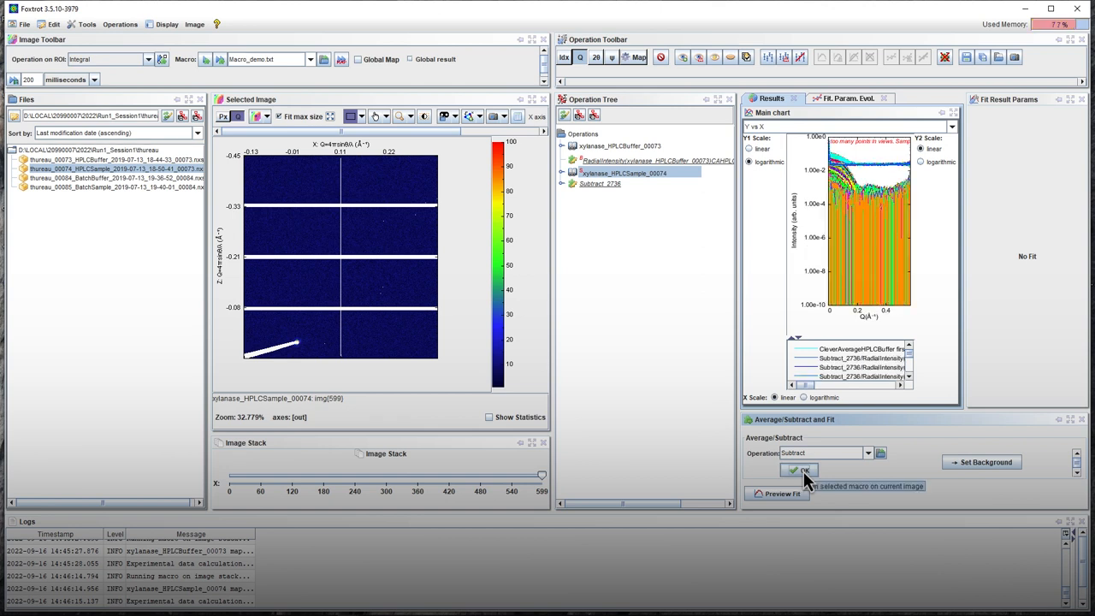
{"action": "left_click", "coordinate": [802, 469]}
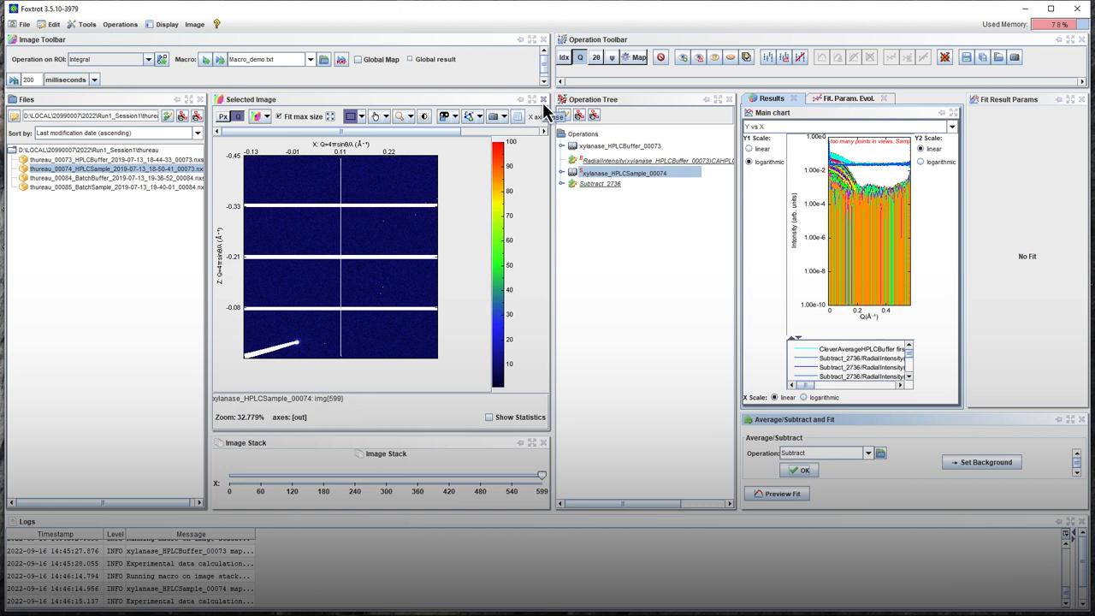
Close both image views, widen the Results chart, and zoom into Q 0.02–0.035
{"action": "left_click", "coordinate": [543, 99]}
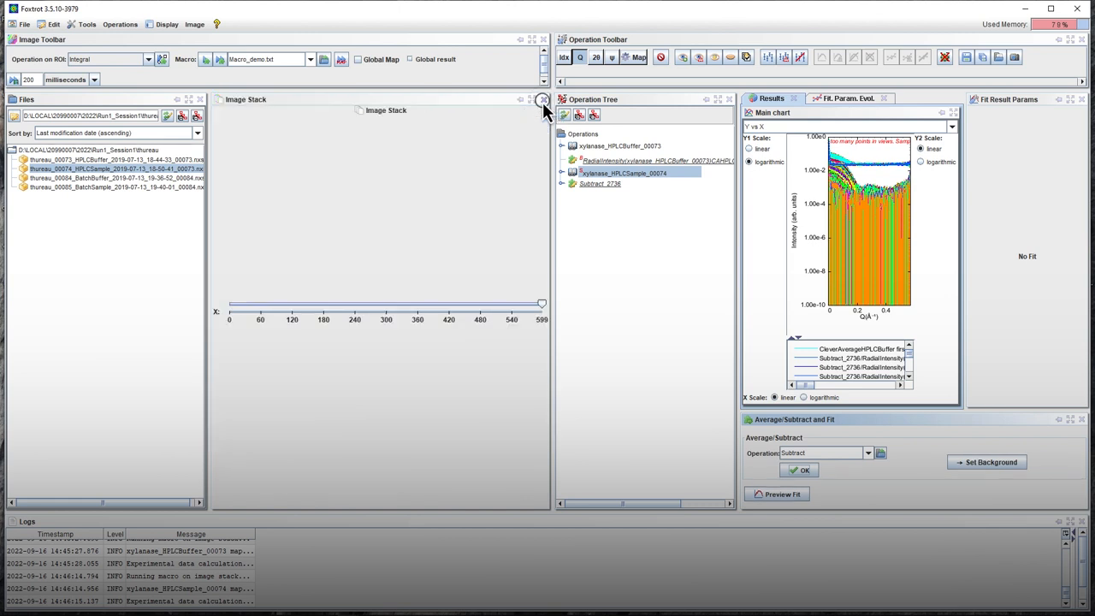
{"action": "left_click", "coordinate": [543, 99]}
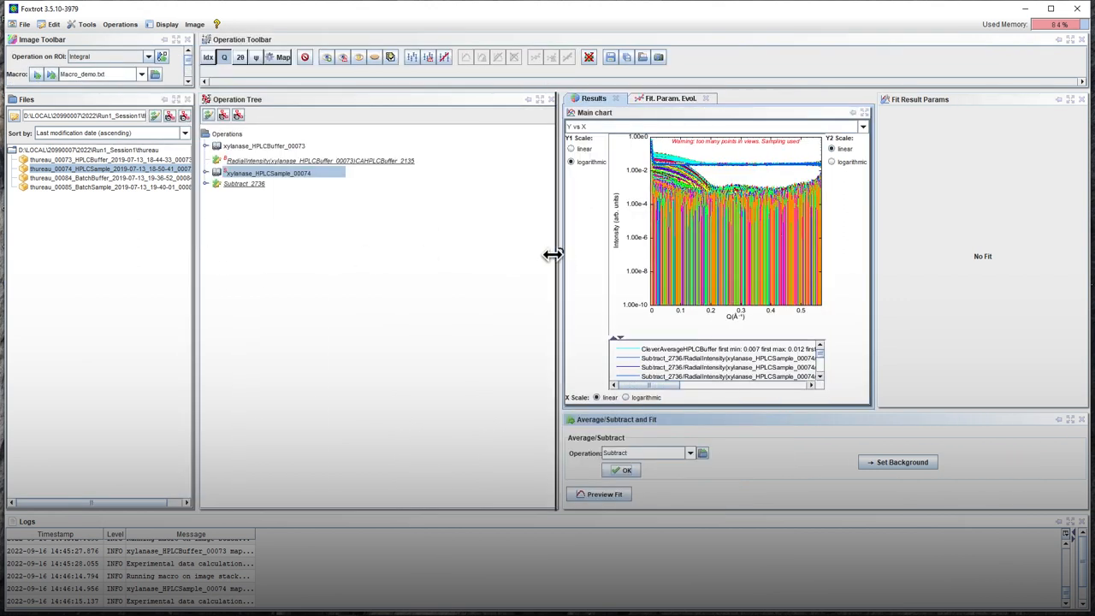
{"action": "left_click_drag", "start_coordinate": [553, 254], "coordinate": [344, 248]}
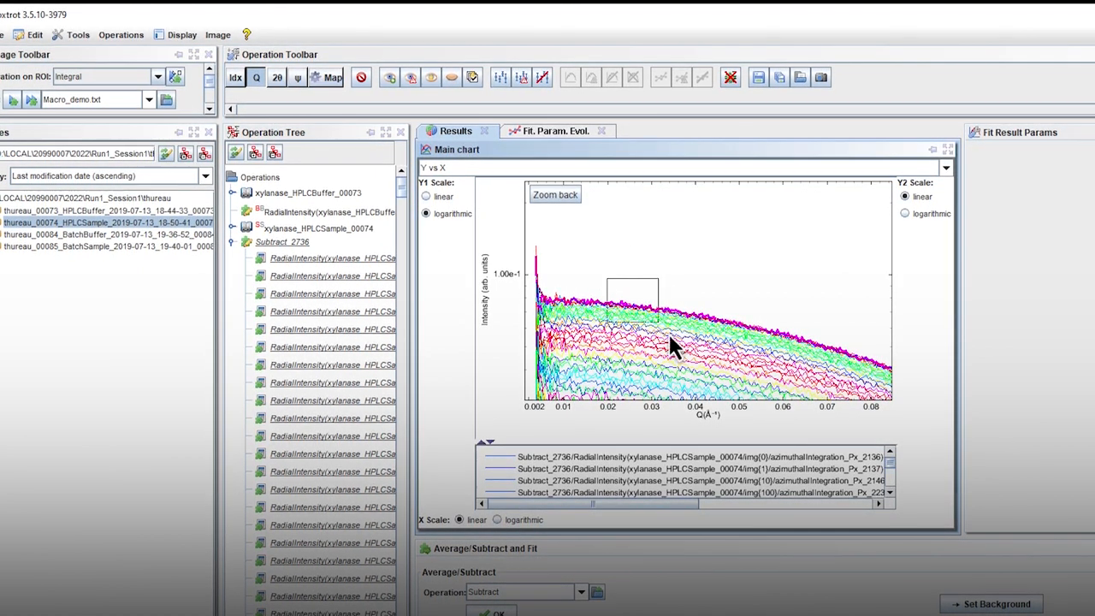
{"action": "left_click_drag", "start_coordinate": [607, 278], "coordinate": [659, 321]}
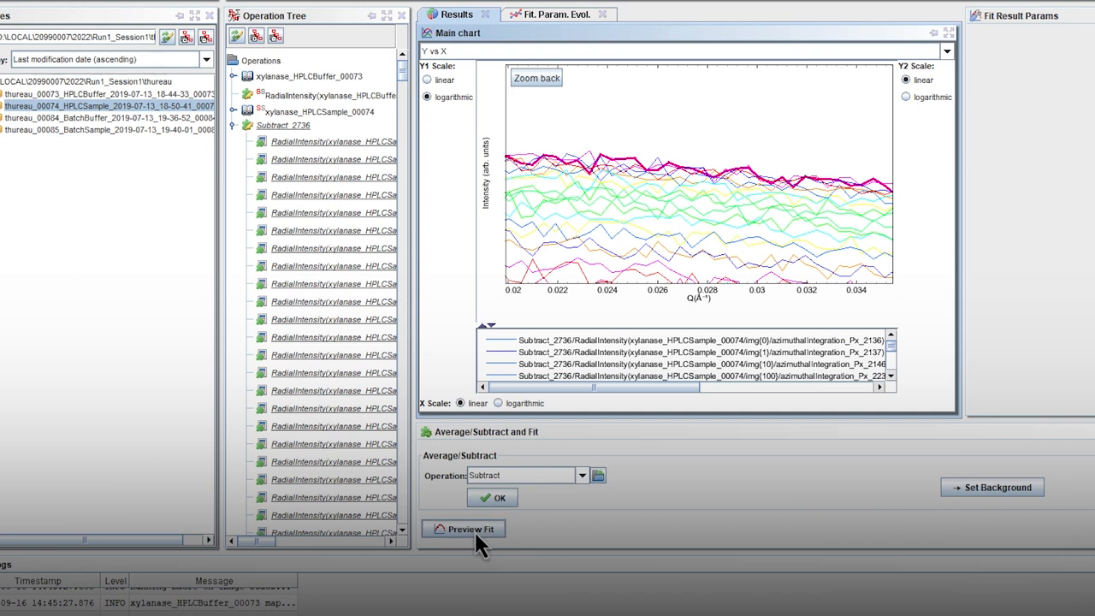
Preview Guinier fits on one subtracted curve over several Q ranges, reaching Rg ≈16.6
{"action": "left_click", "coordinate": [469, 529]}
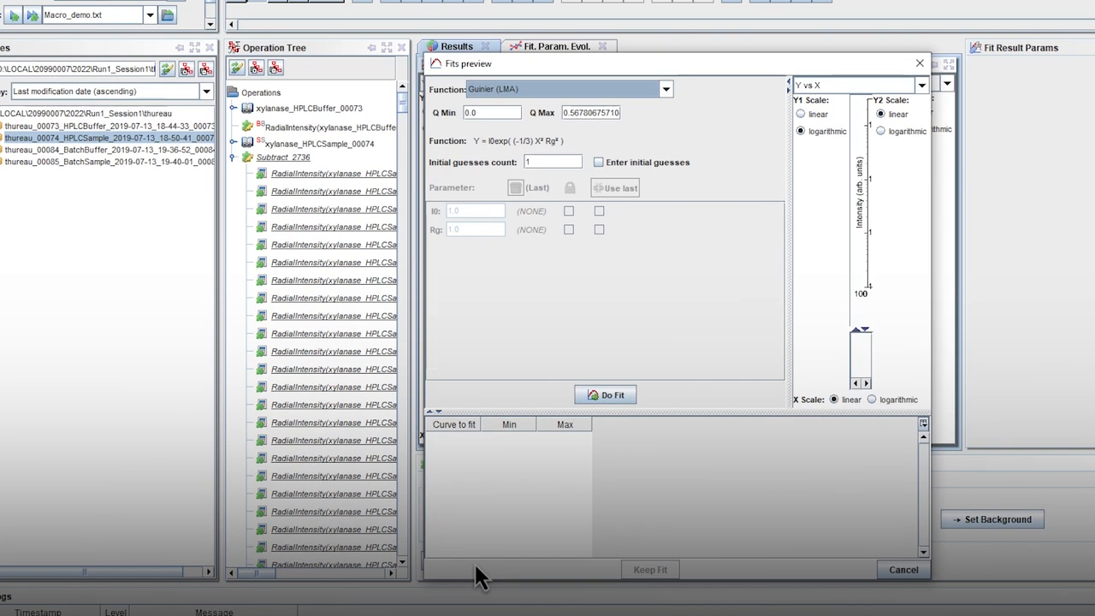
{"action": "mouse_move", "coordinate": [419, 239]}
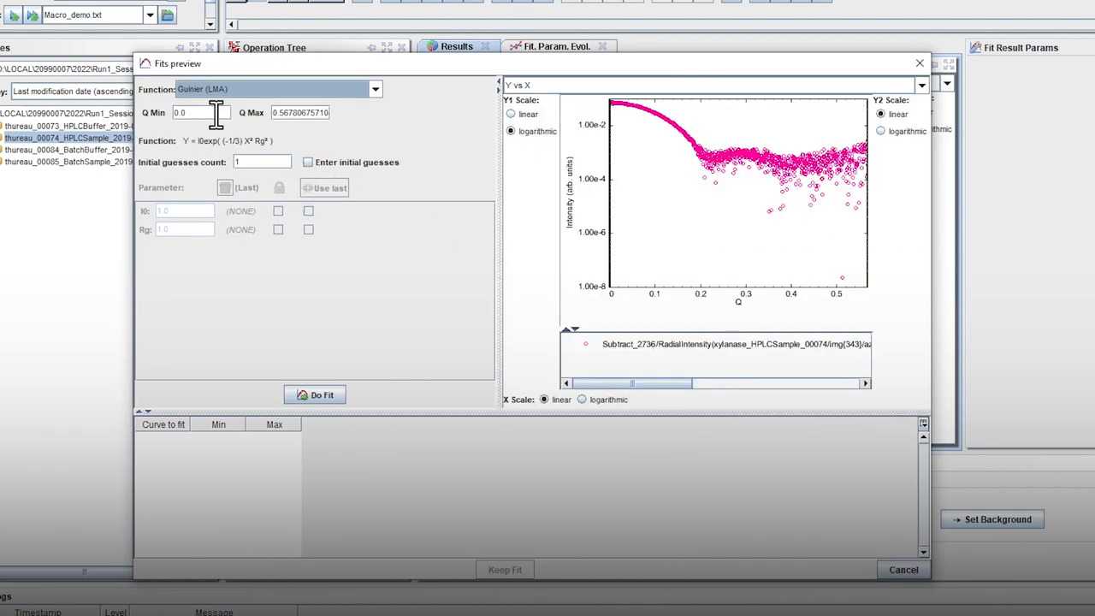
{"action": "type", "text": "0.005"}
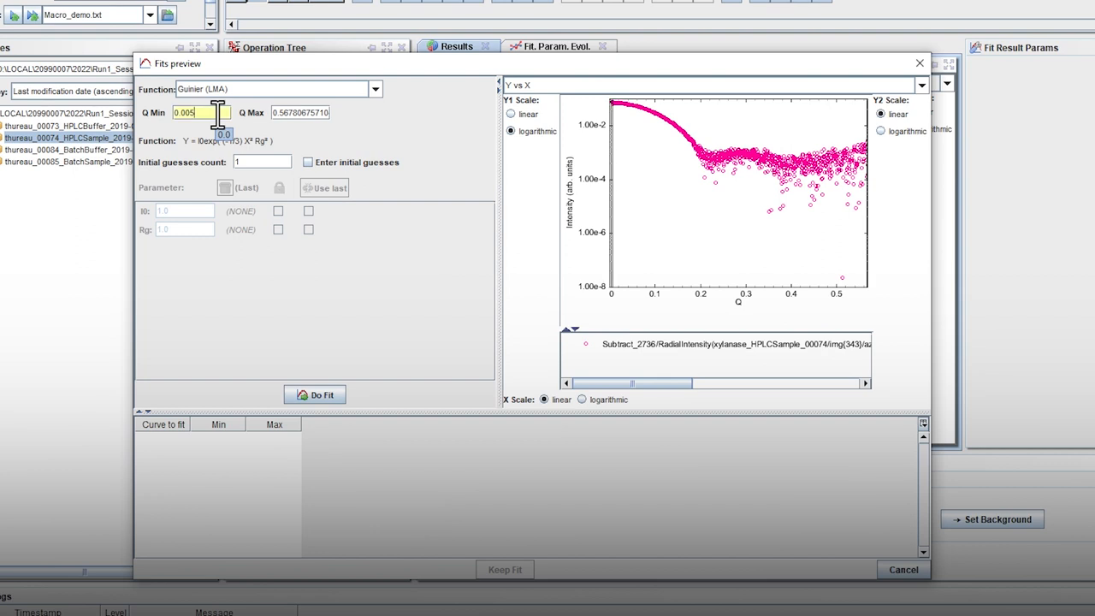
{"action": "left_click", "coordinate": [299, 112]}
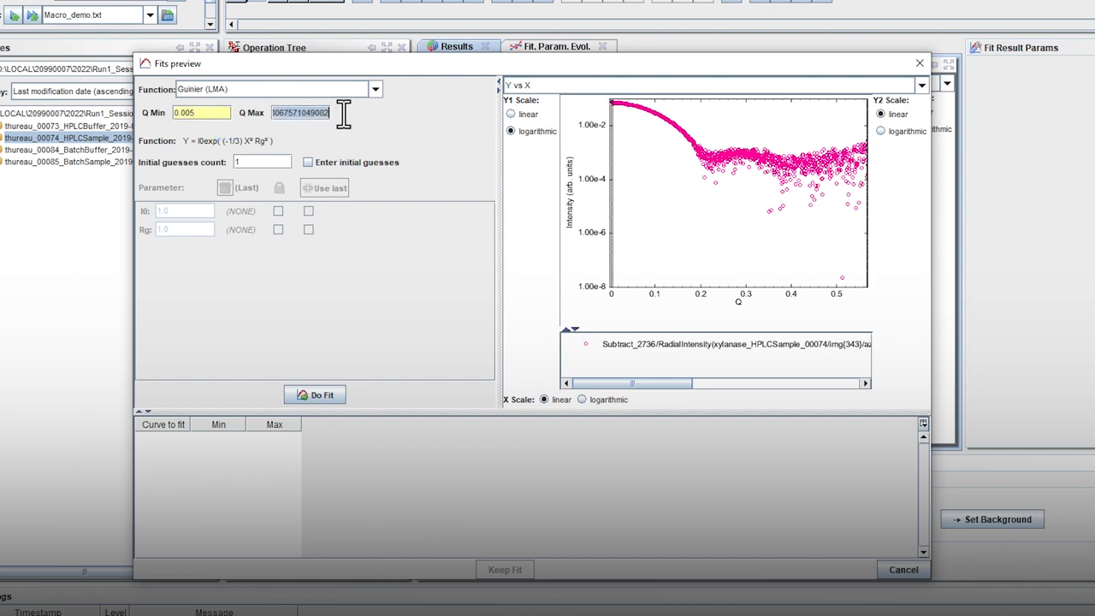
{"action": "type", "text": "0.05"}
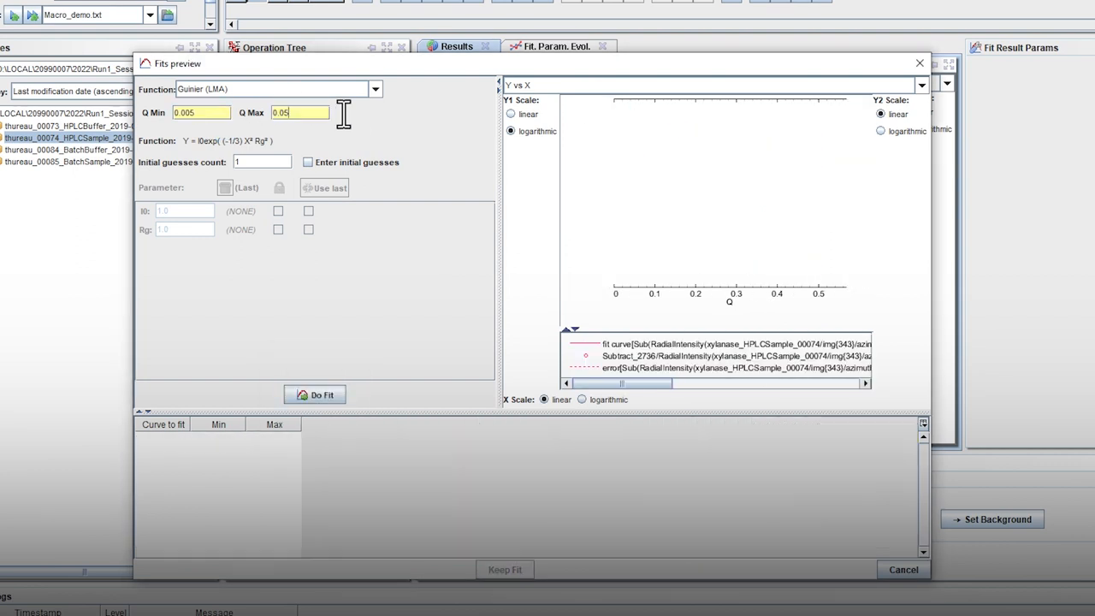
{"action": "left_click", "coordinate": [315, 394]}
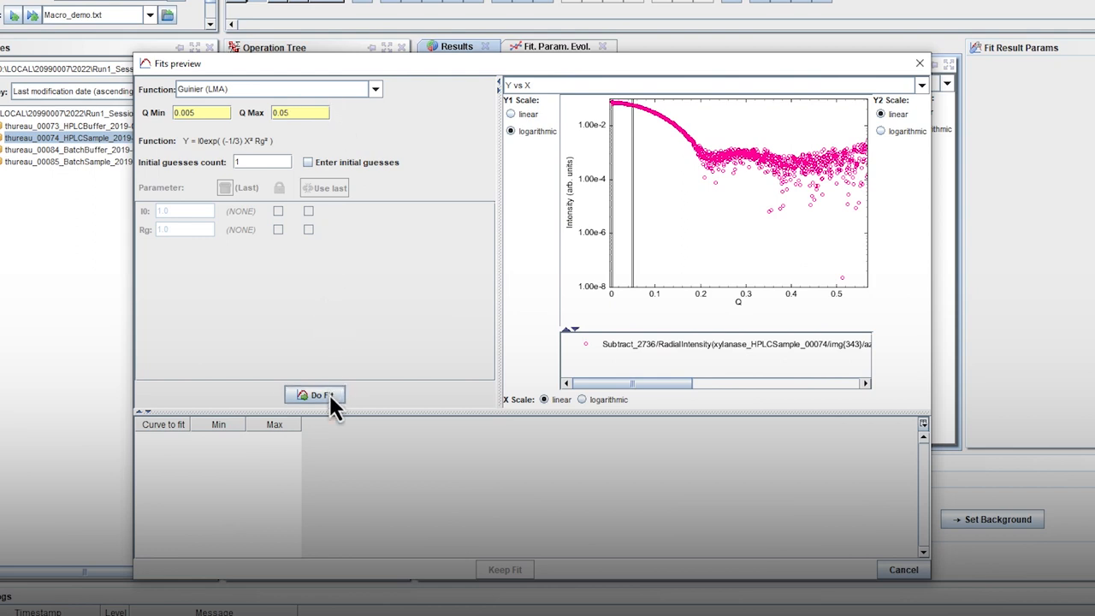
{"action": "left_click", "coordinate": [315, 394]}
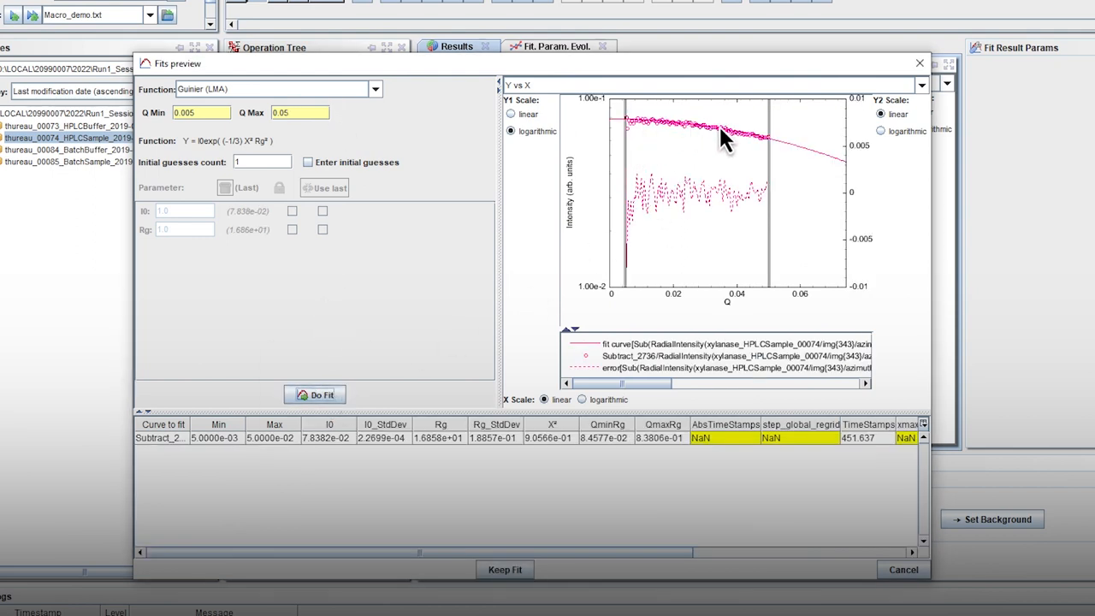
{"action": "mouse_move", "coordinate": [633, 239]}
{"action": "type", "text": "0.007"}
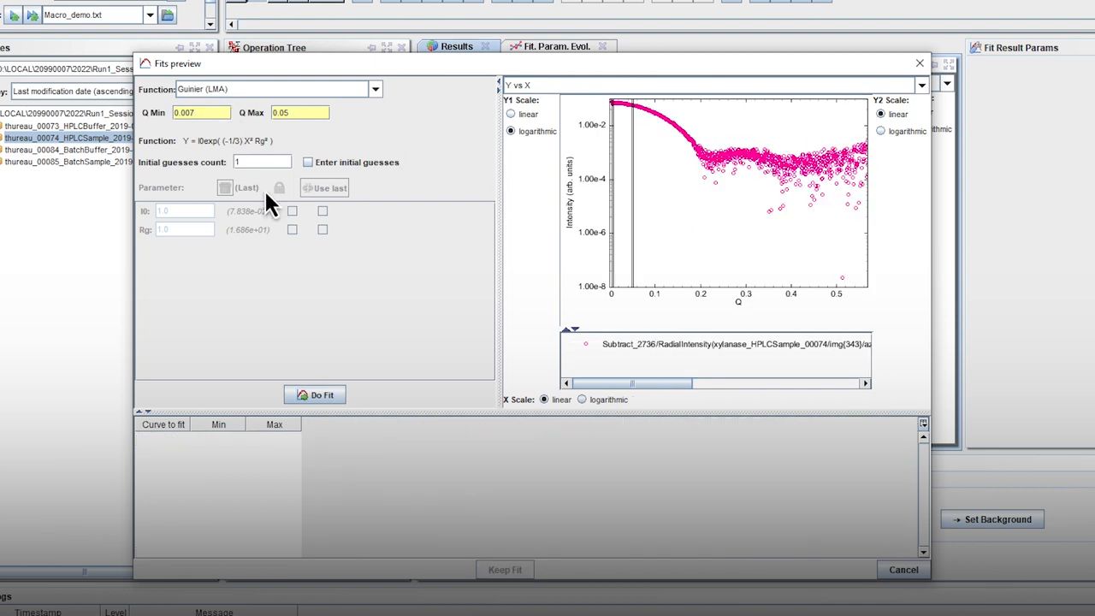
{"action": "left_click", "coordinate": [322, 395]}
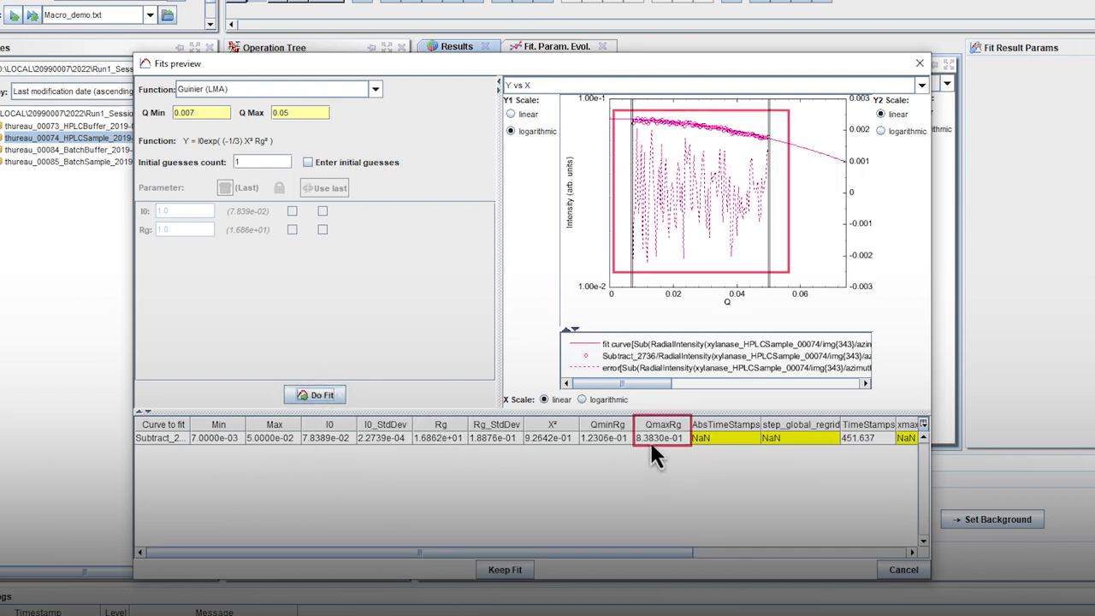
{"action": "left_click", "coordinate": [290, 112]}
{"action": "type", "text": "0.065"}
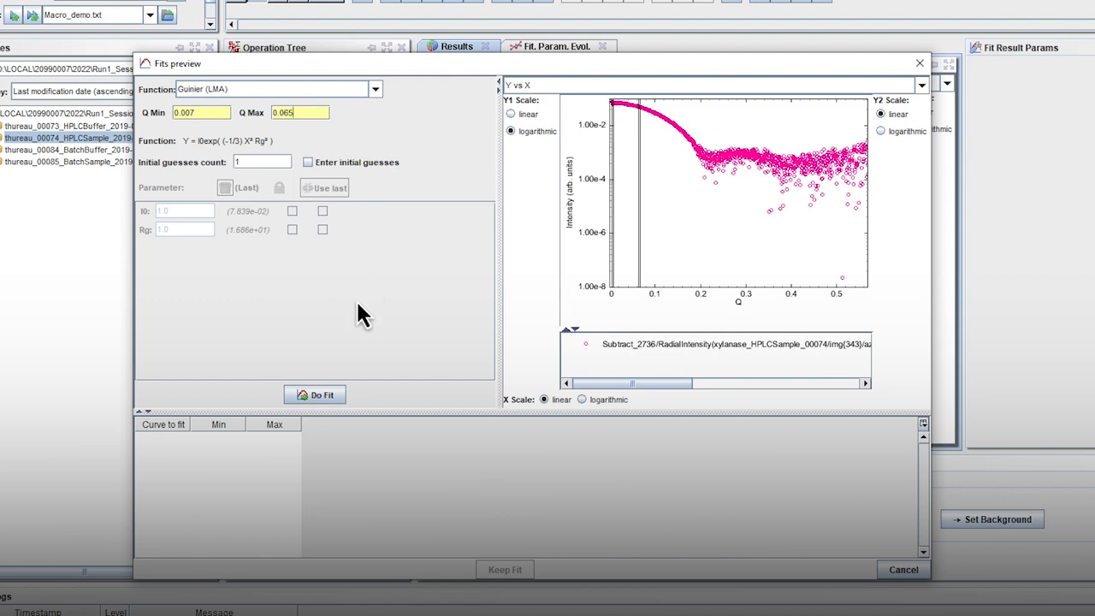
{"action": "left_click", "coordinate": [315, 394]}
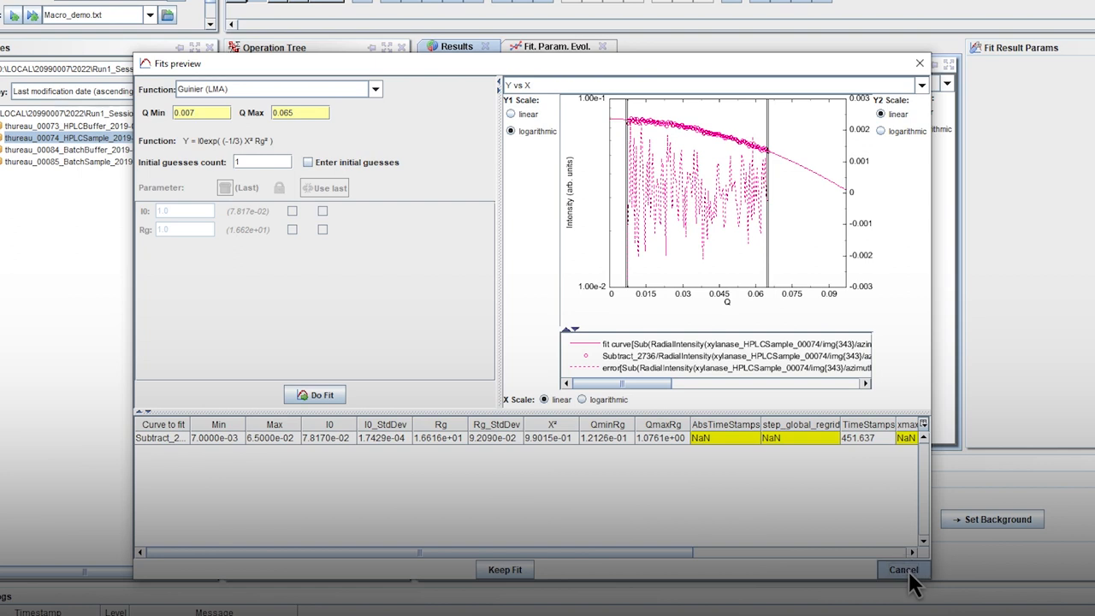
{"action": "left_click", "coordinate": [902, 570]}
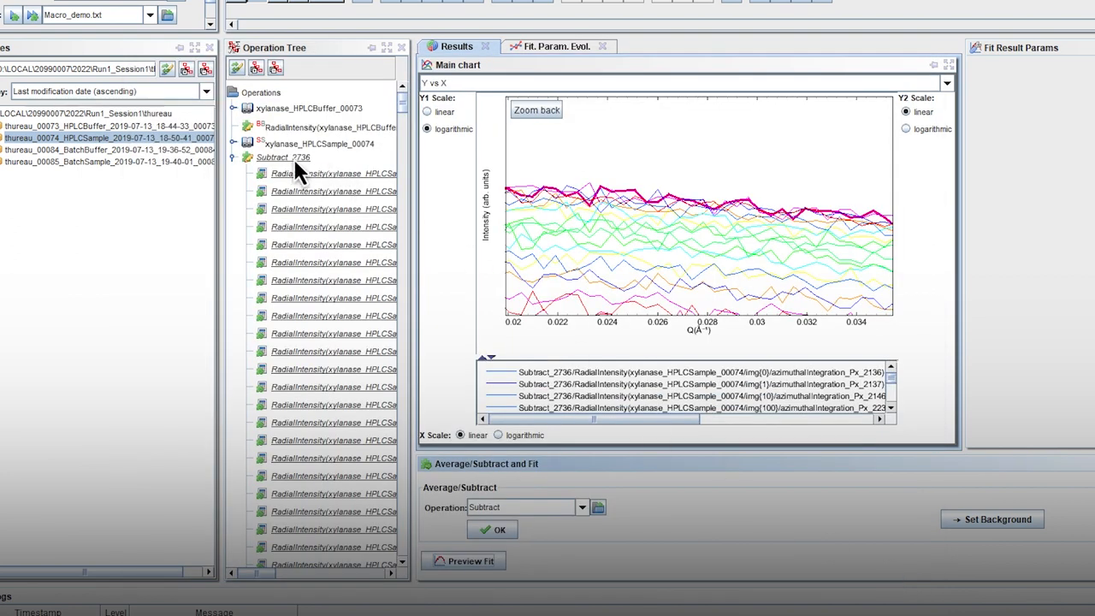
Run CleverAverageHPLCSample on Subtract_2736 over Q 0.007–0.065 with Auto Q range off
{"action": "left_click", "coordinate": [282, 156]}
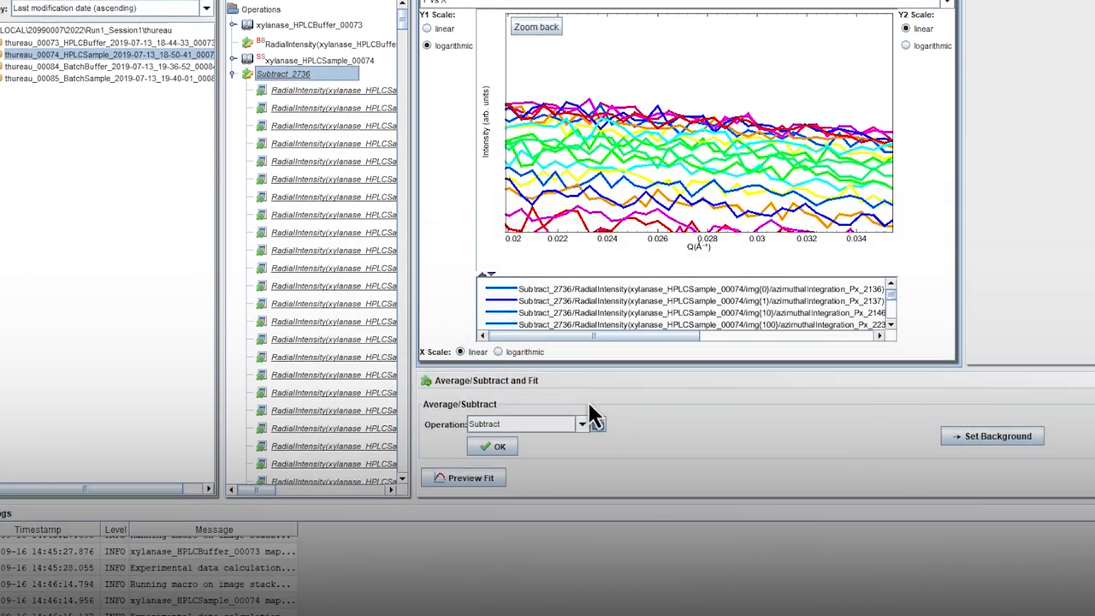
{"action": "left_click", "coordinate": [582, 424]}
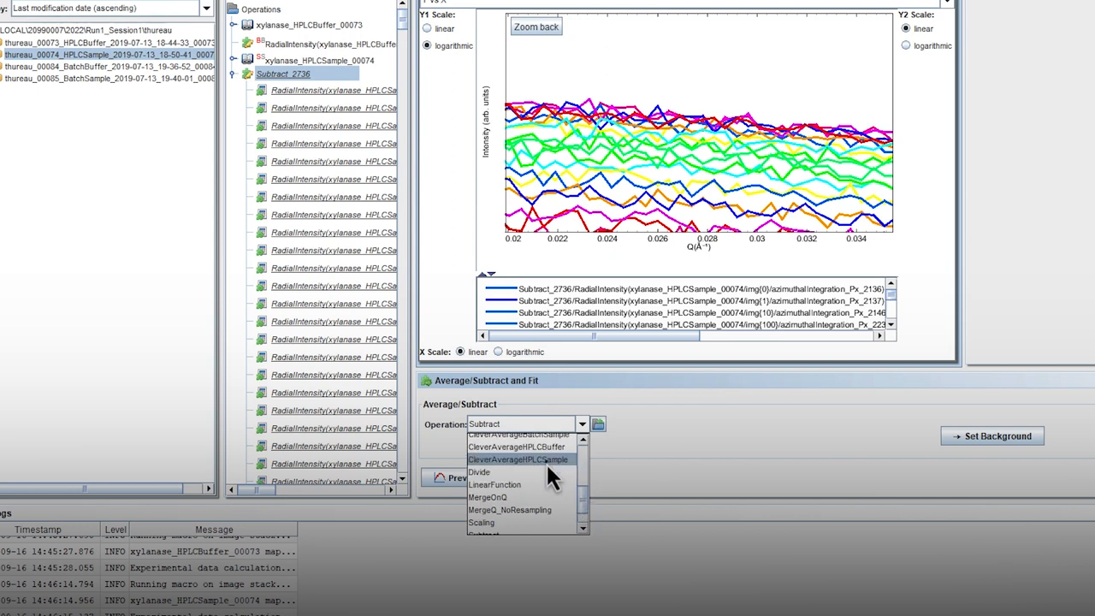
{"action": "left_click", "coordinate": [518, 459]}
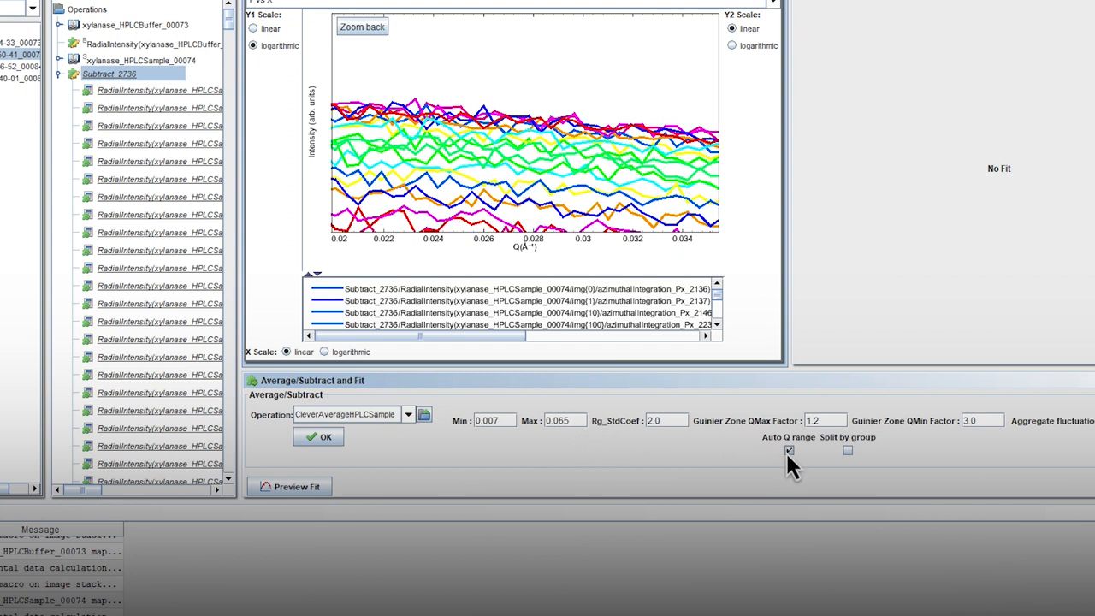
{"action": "left_click", "coordinate": [788, 451]}
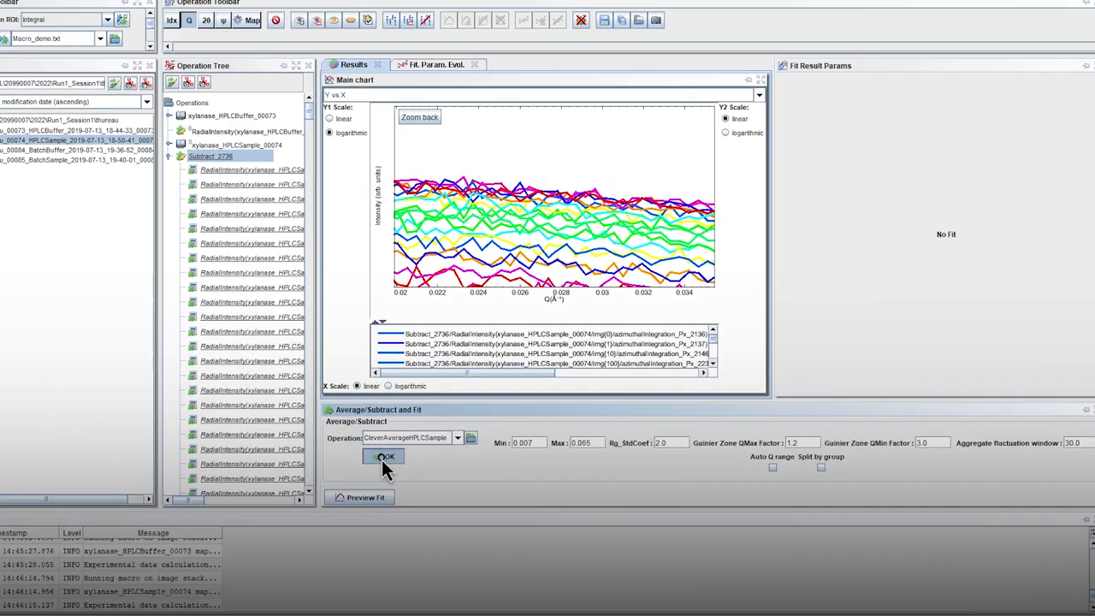
{"action": "left_click", "coordinate": [384, 456]}
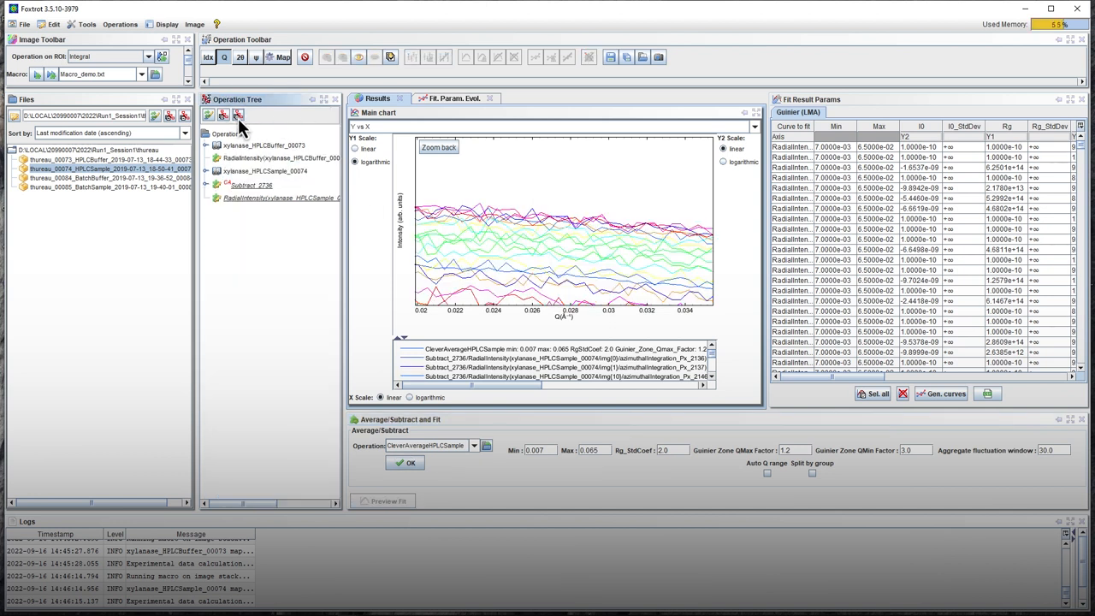
Display the averaged RadialIntensity result under CA Subtract_2736 in the chart
{"action": "left_click", "coordinate": [281, 198]}
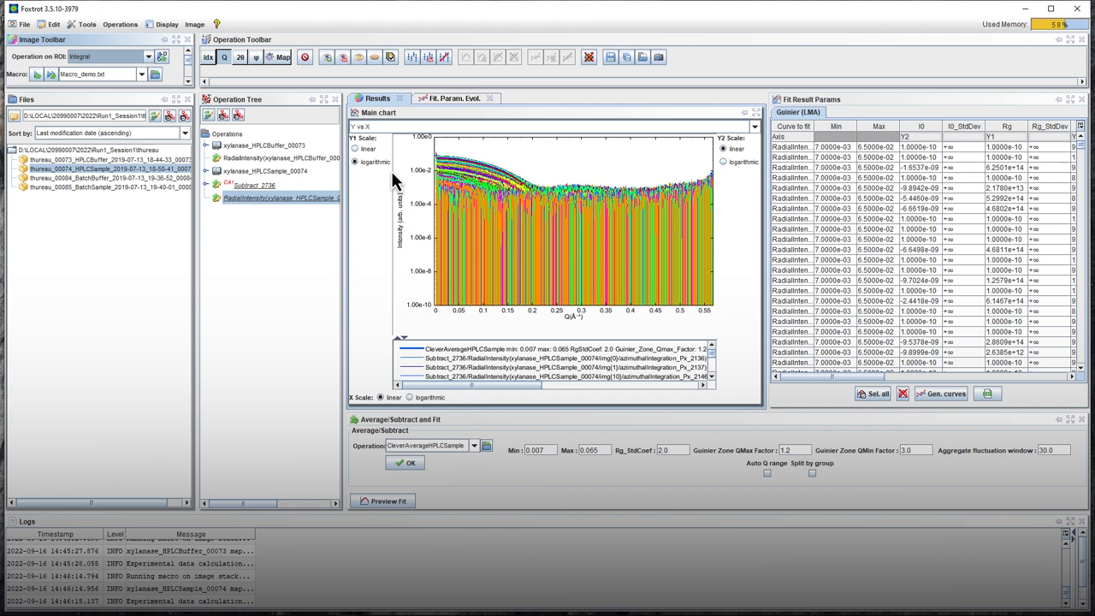
{"action": "mouse_move", "coordinate": [308, 137]}
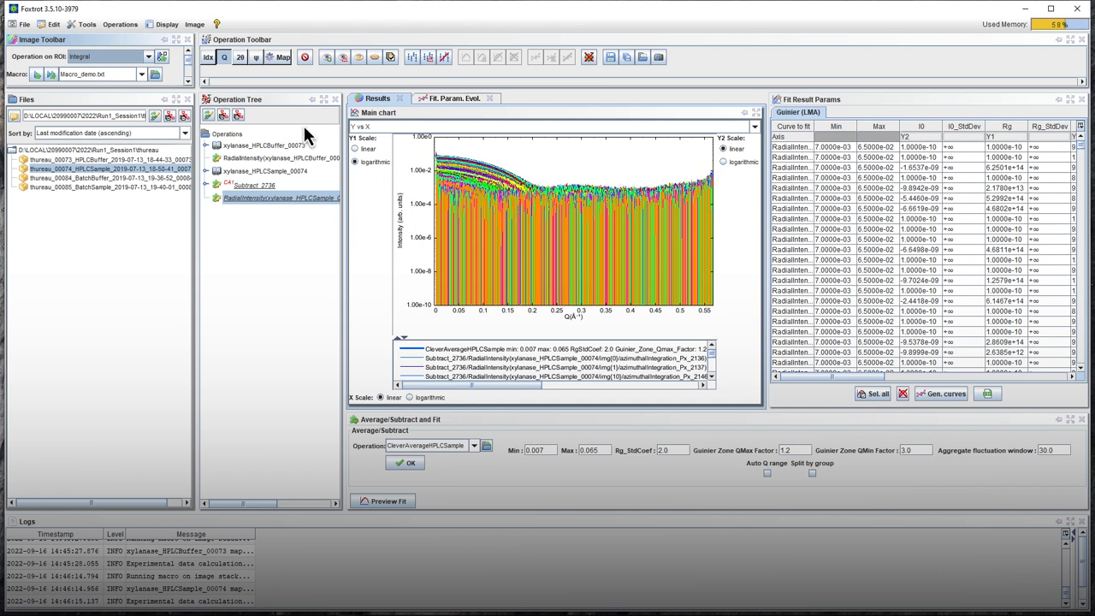
{"action": "mouse_move", "coordinate": [342, 57]}
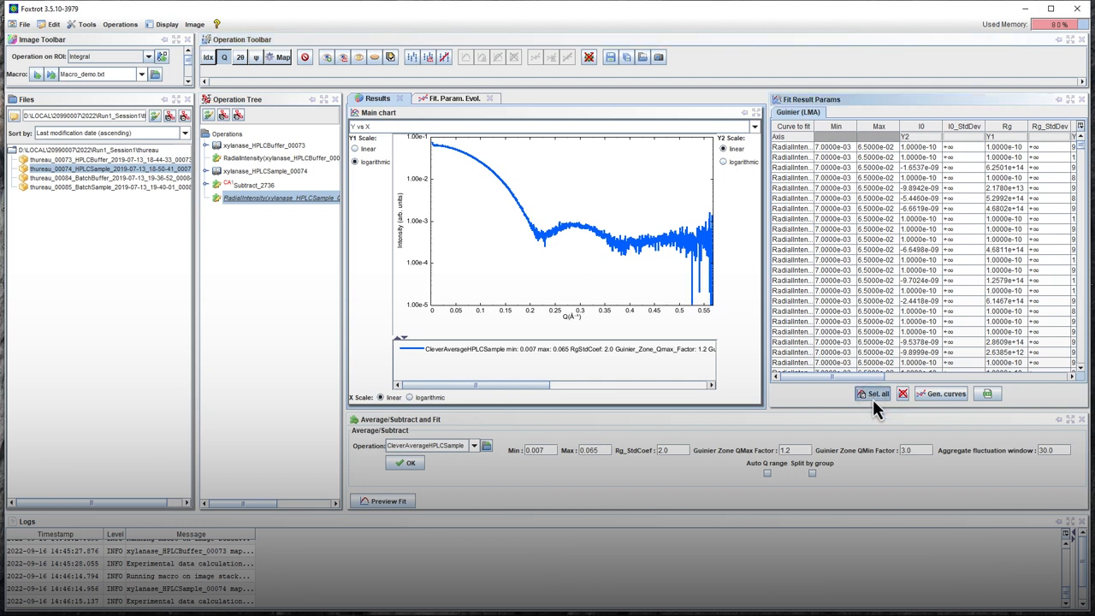
Plot Rg, χ² and I0 for all frames and fix the Rg axis maximum at 60
{"action": "left_click", "coordinate": [875, 394]}
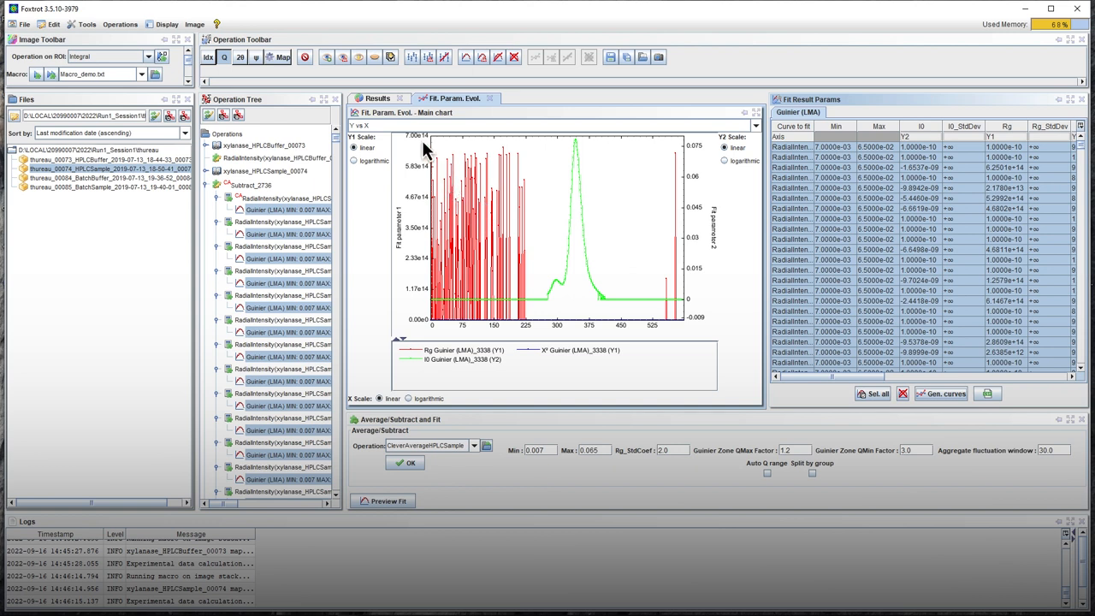
{"action": "mouse_move", "coordinate": [479, 272]}
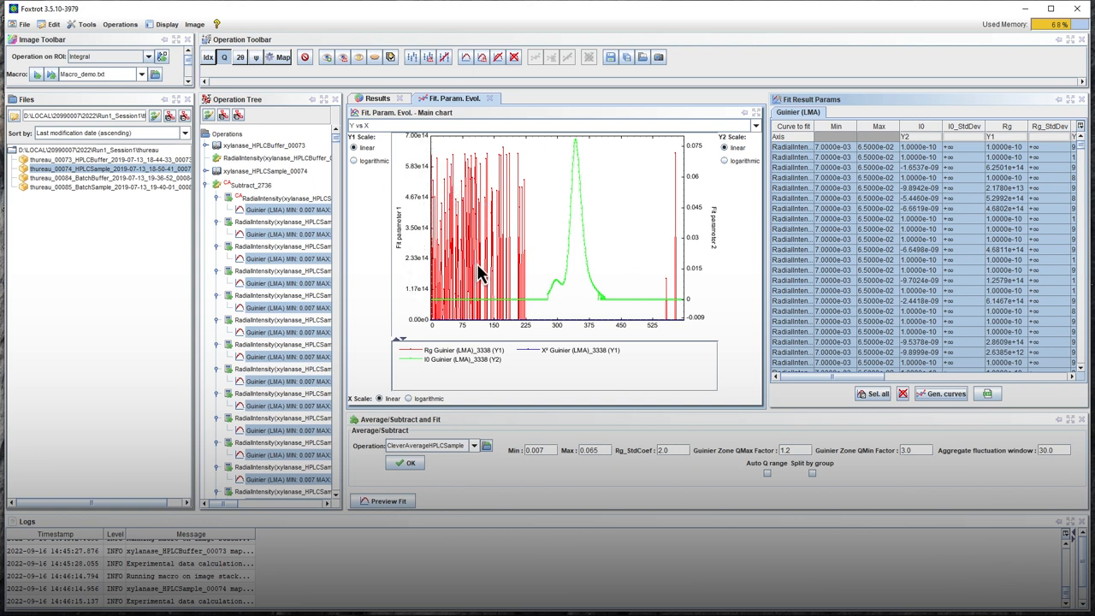
{"action": "right_click", "coordinate": [480, 274]}
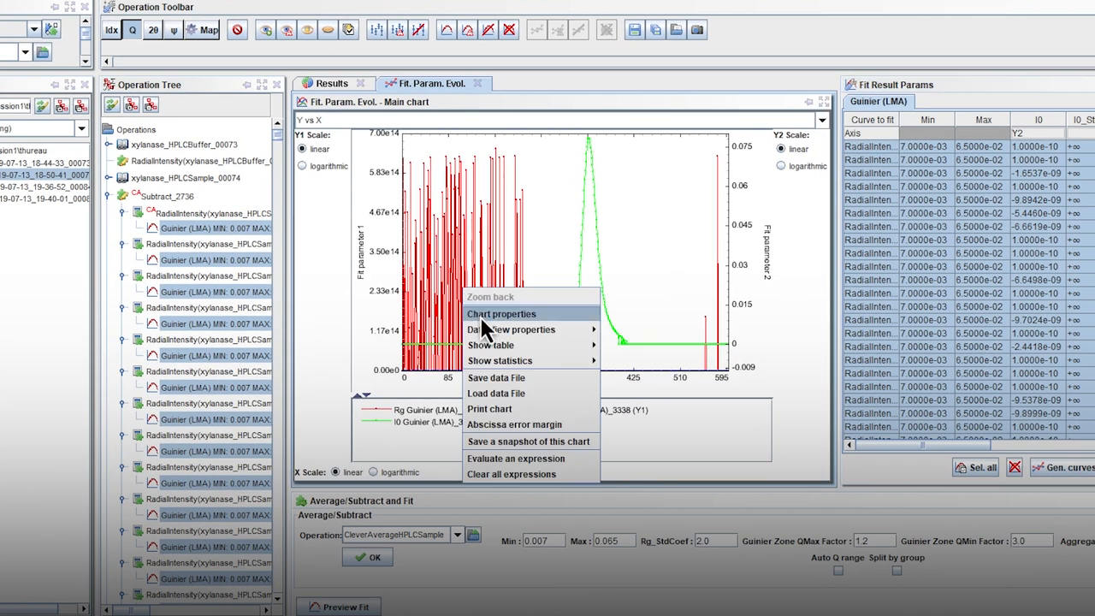
{"action": "left_click", "coordinate": [500, 313]}
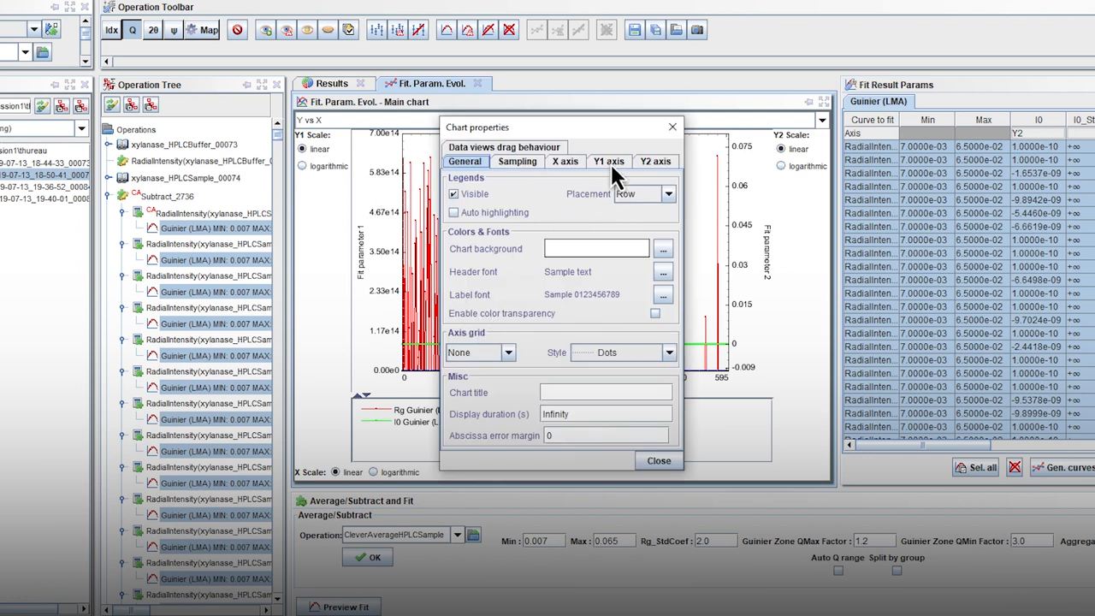
{"action": "left_click", "coordinate": [608, 161]}
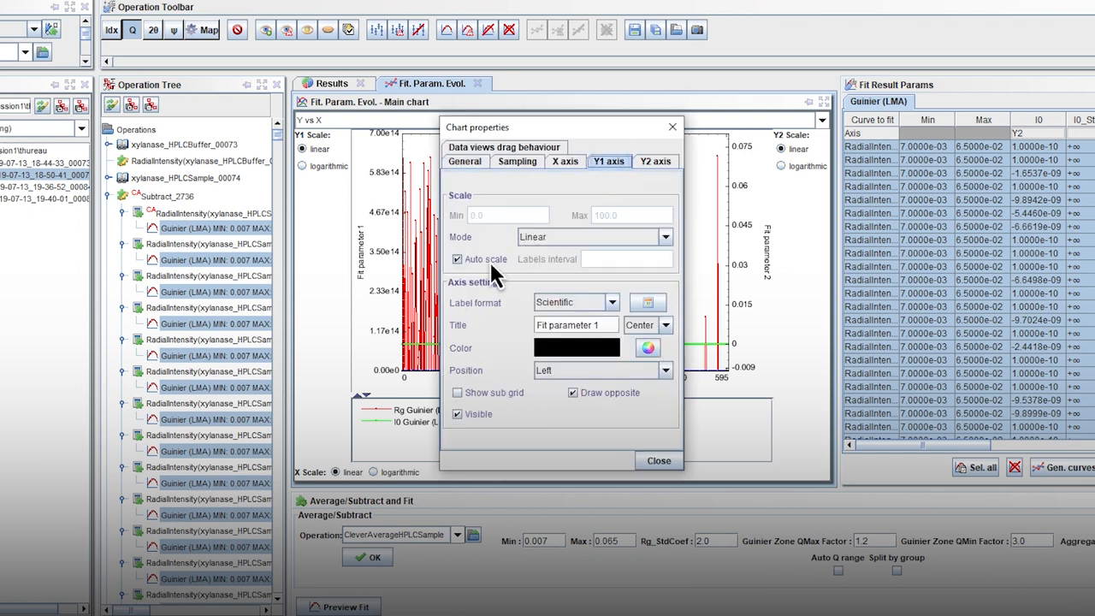
{"action": "left_click", "coordinate": [457, 259]}
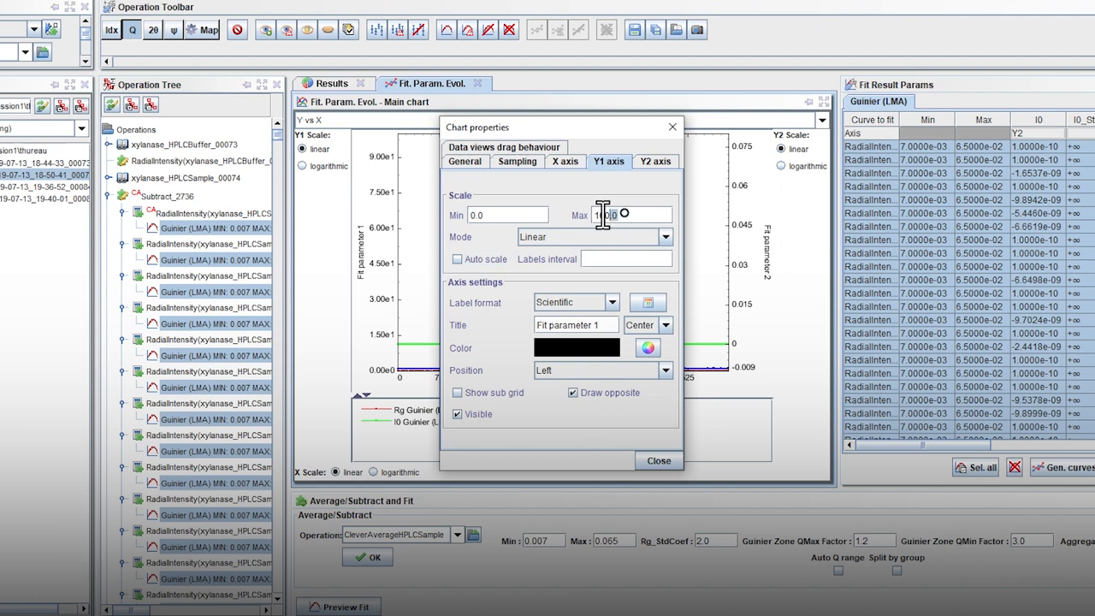
{"action": "type", "text": "60"}
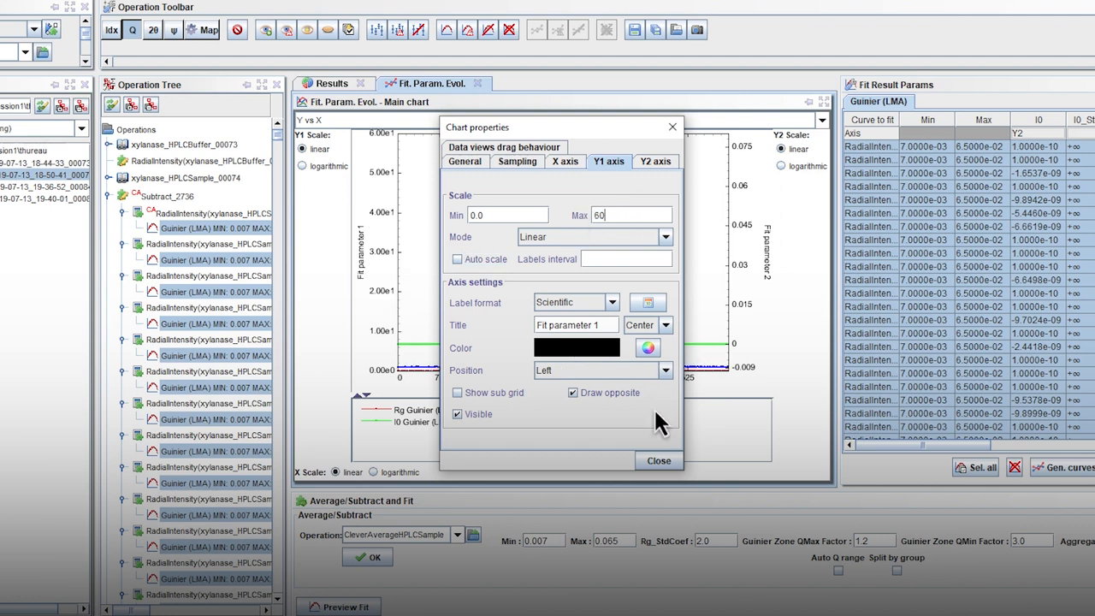
{"action": "left_click", "coordinate": [658, 461]}
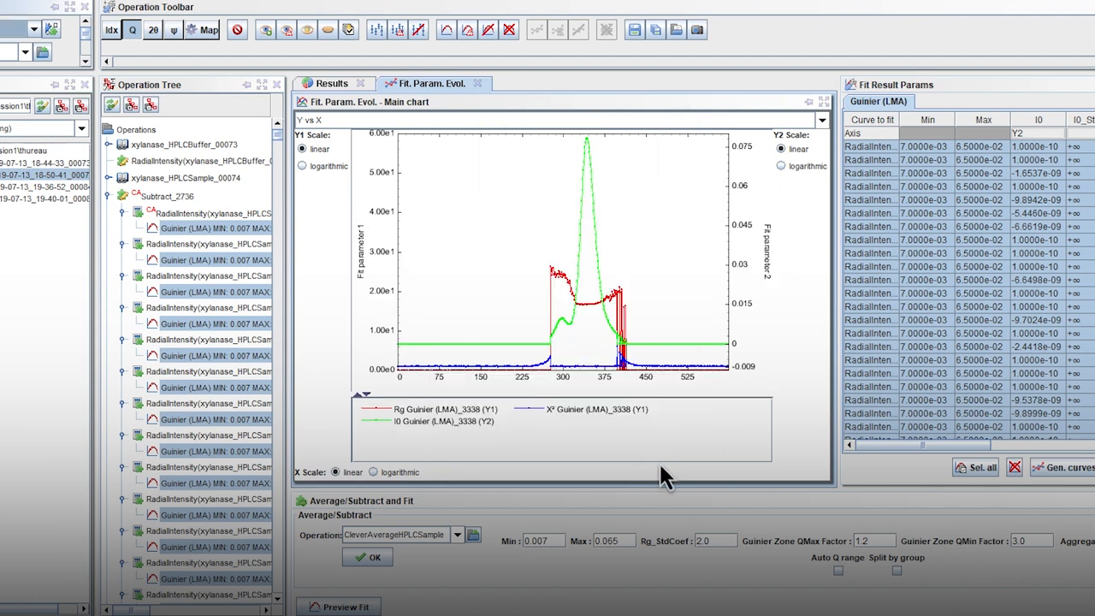
{"action": "mouse_move", "coordinate": [454, 299]}
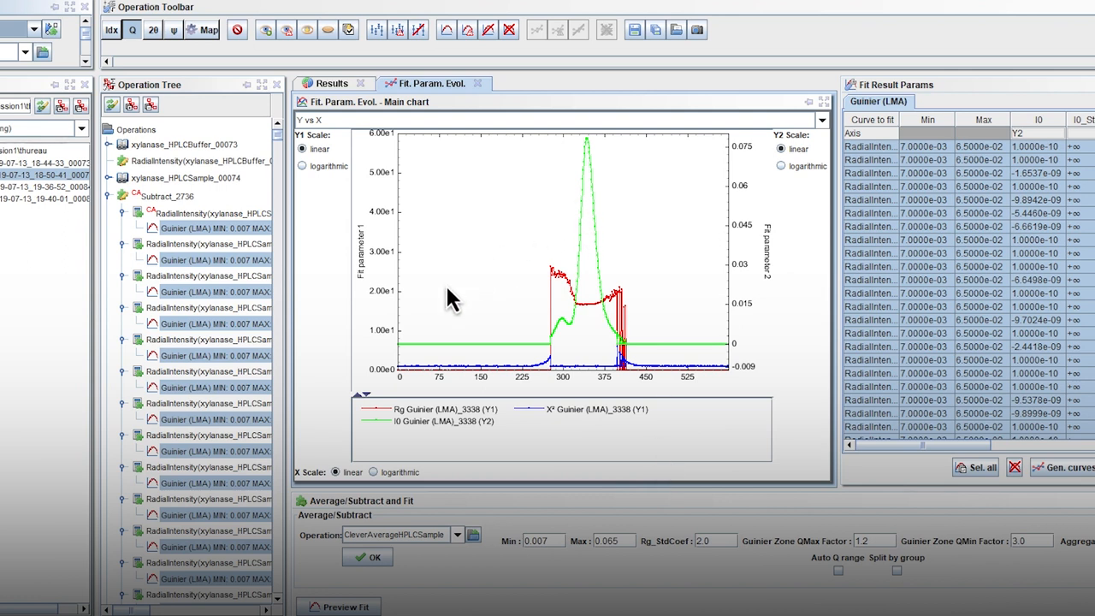
{"action": "mouse_move", "coordinate": [383, 432]}
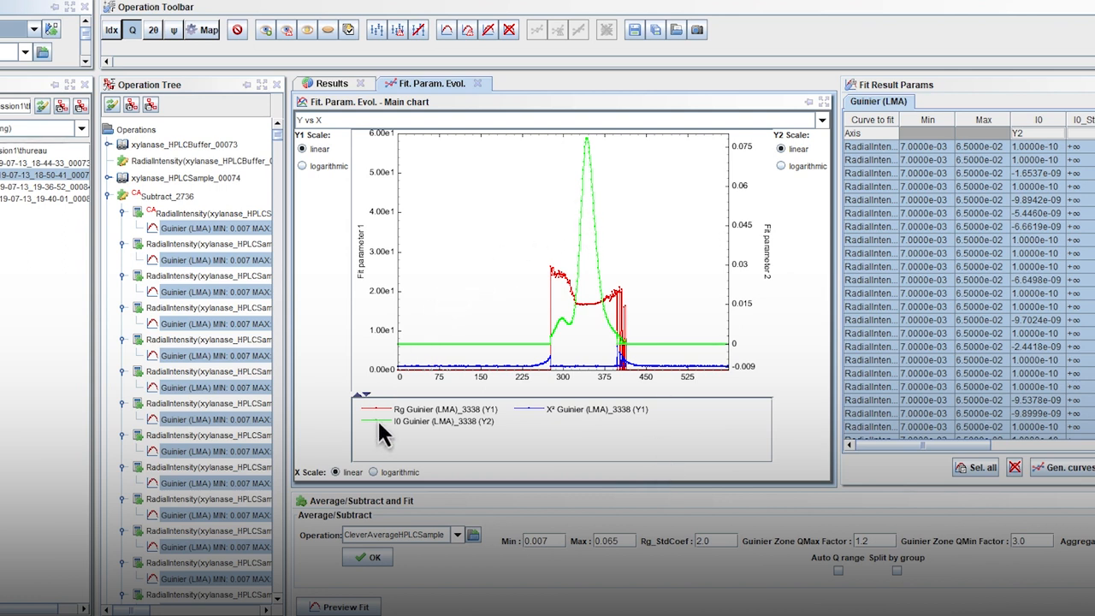
{"action": "mouse_move", "coordinate": [383, 425]}
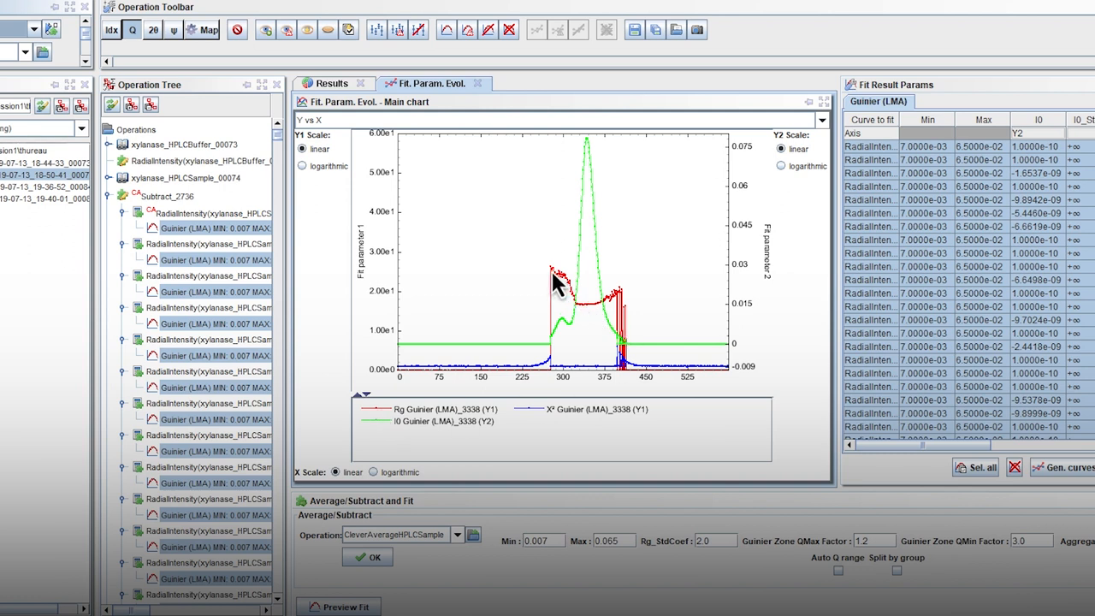
Zoom into the Rg plateau near frames 325–365, then restore the full parameter chart
{"action": "left_click_drag", "start_coordinate": [554, 267], "coordinate": [629, 330]}
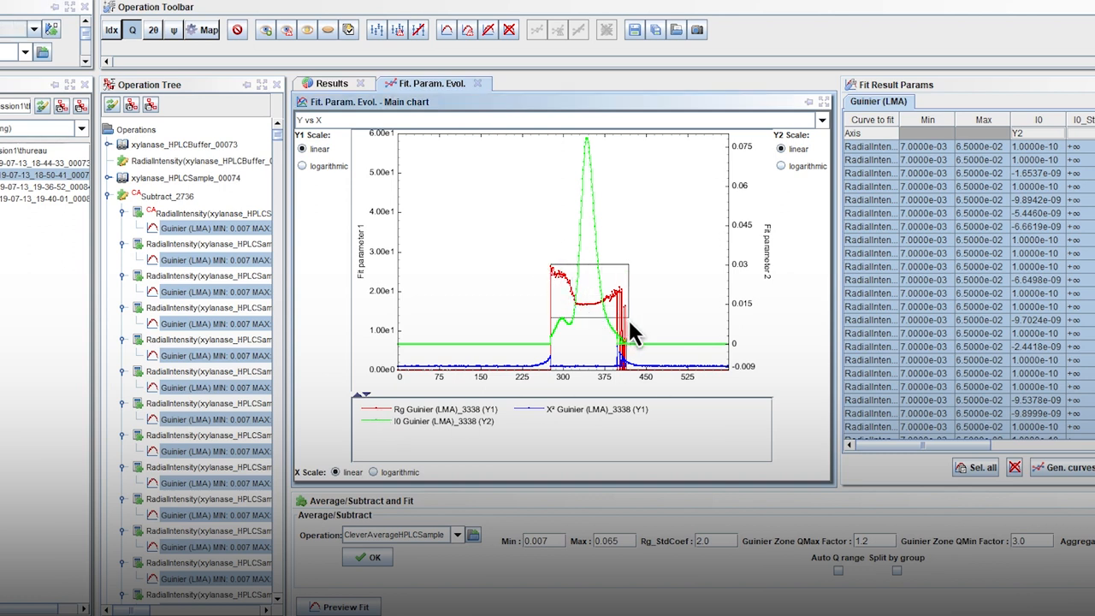
{"action": "left_click_drag", "start_coordinate": [552, 261], "coordinate": [628, 338]}
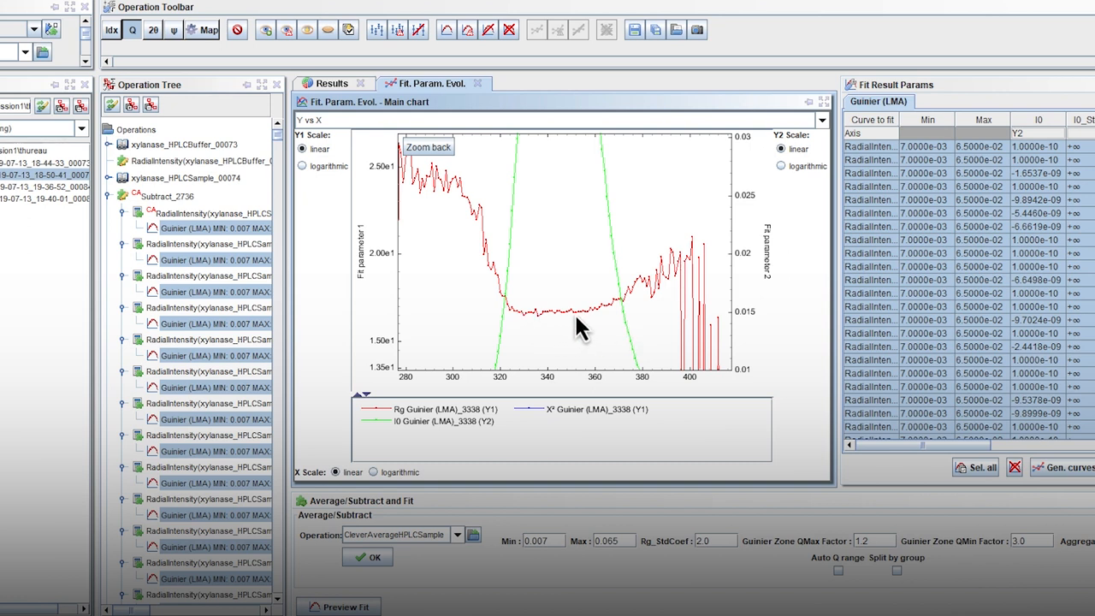
{"action": "mouse_move", "coordinate": [556, 325]}
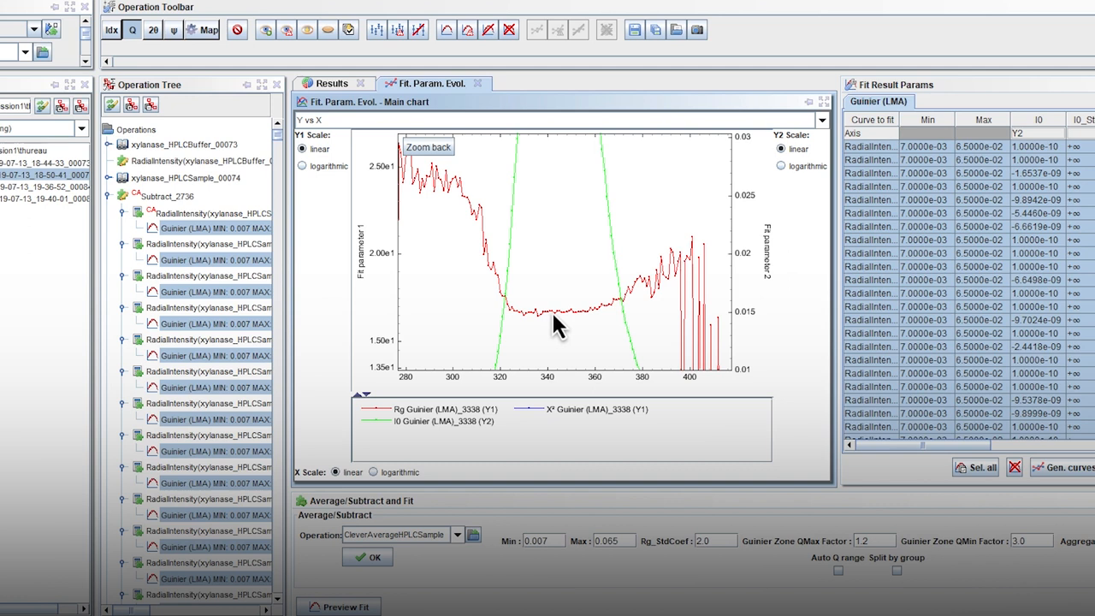
{"action": "mouse_move", "coordinate": [329, 278]}
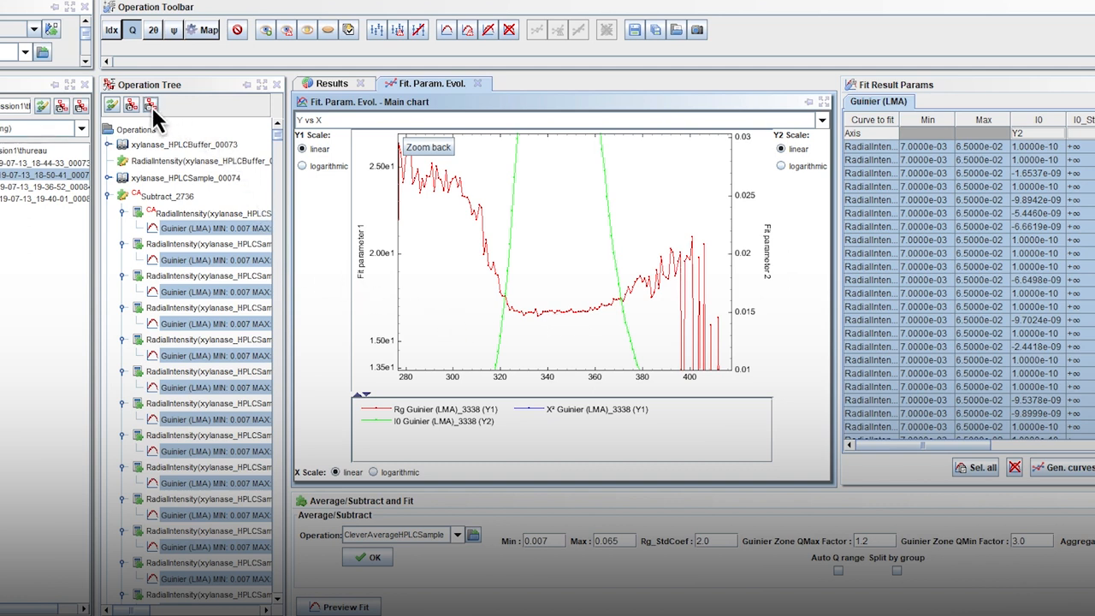
{"action": "left_click", "coordinate": [151, 103]}
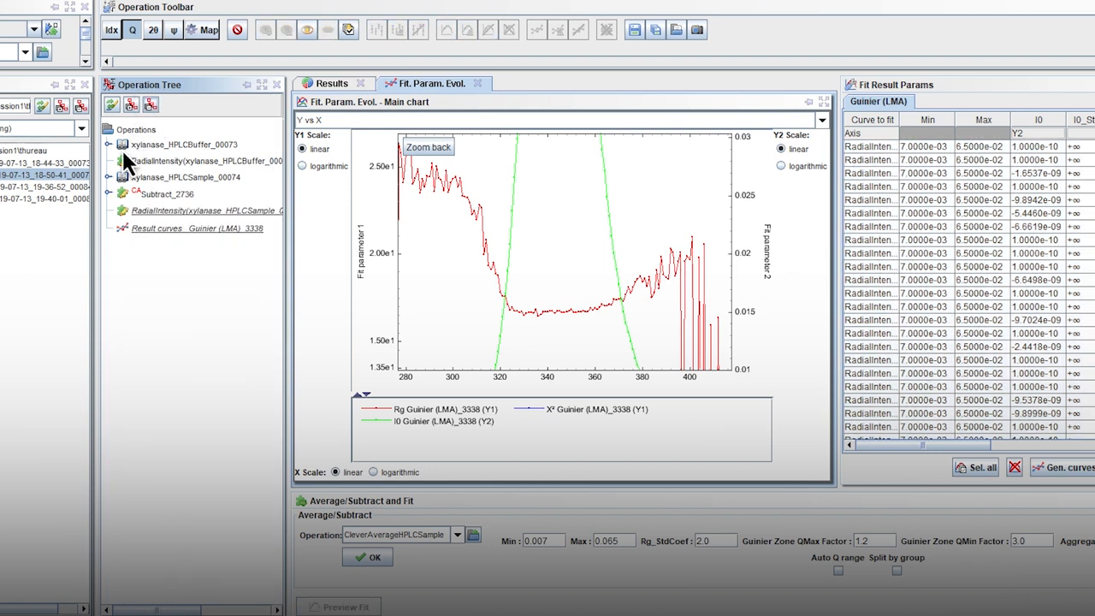
{"action": "left_click", "coordinate": [188, 215]}
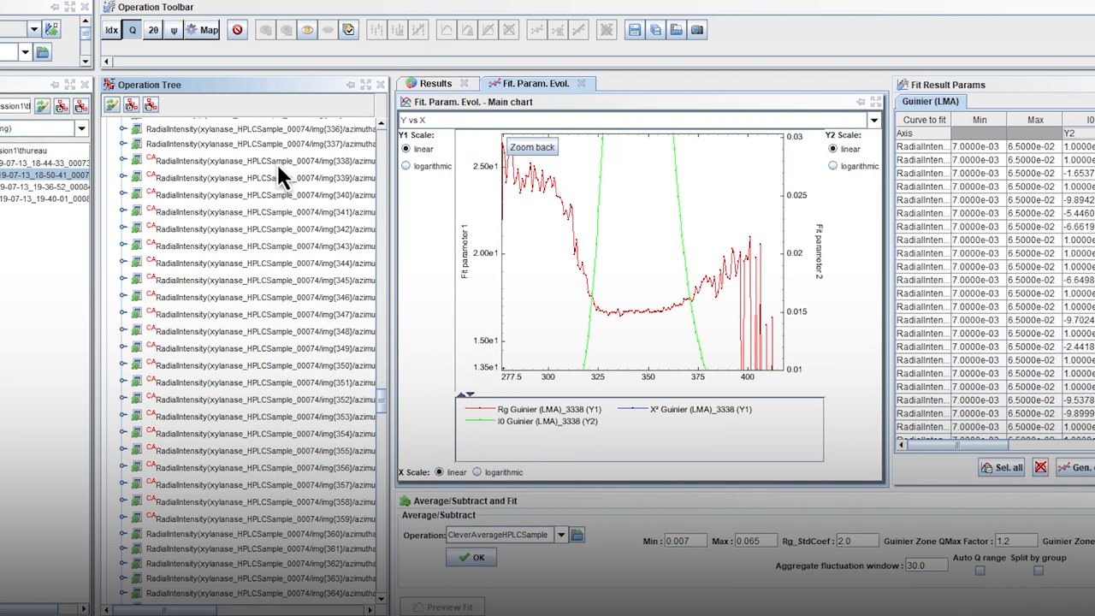
{"action": "left_click", "coordinate": [257, 161]}
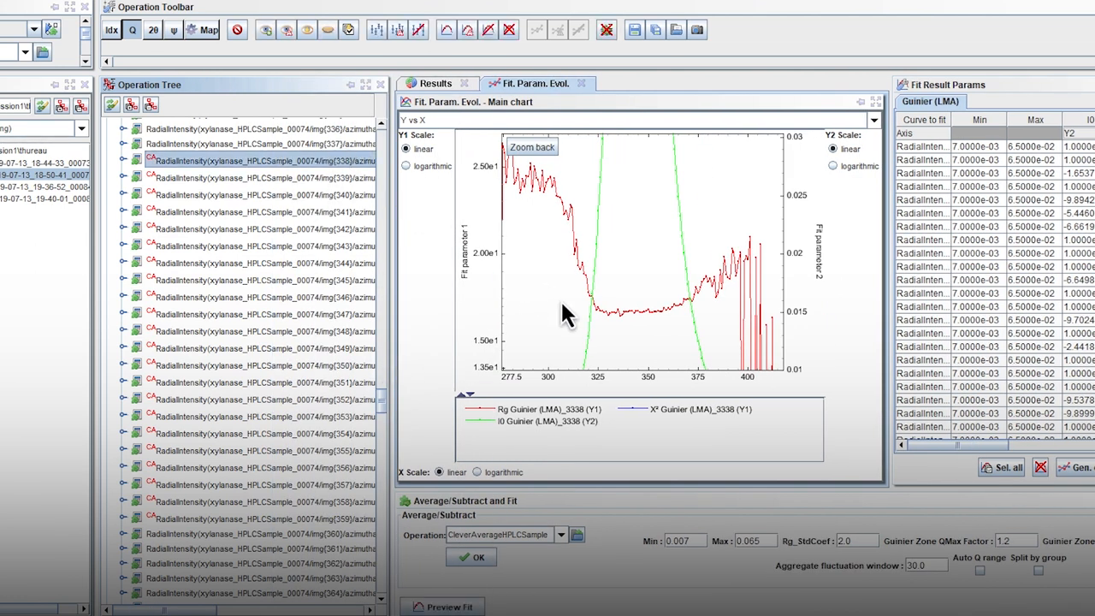
{"action": "mouse_move", "coordinate": [589, 291]}
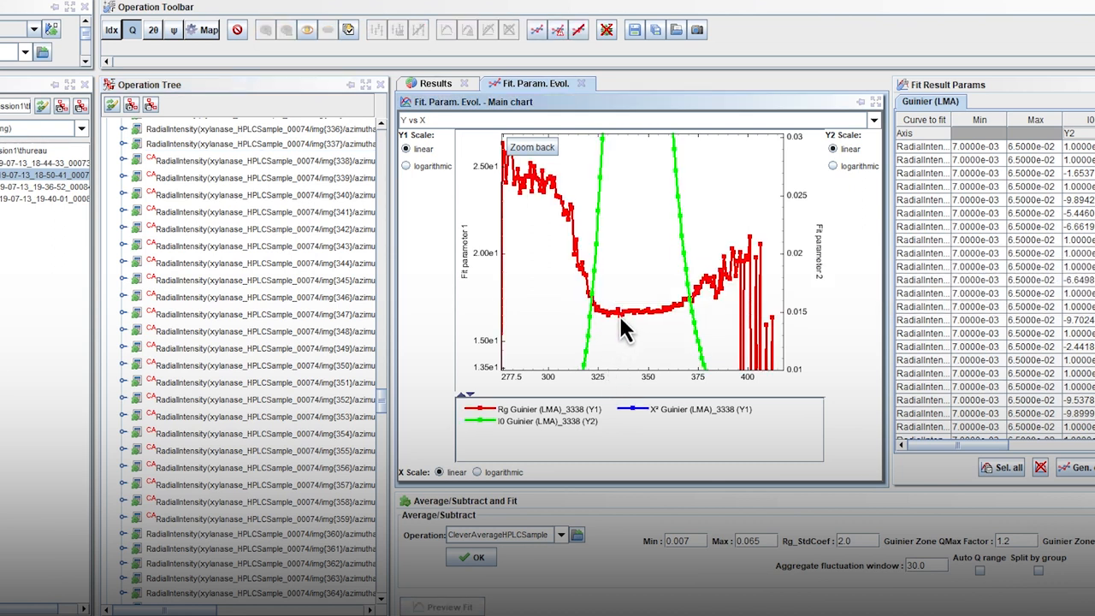
{"action": "mouse_move", "coordinate": [625, 321]}
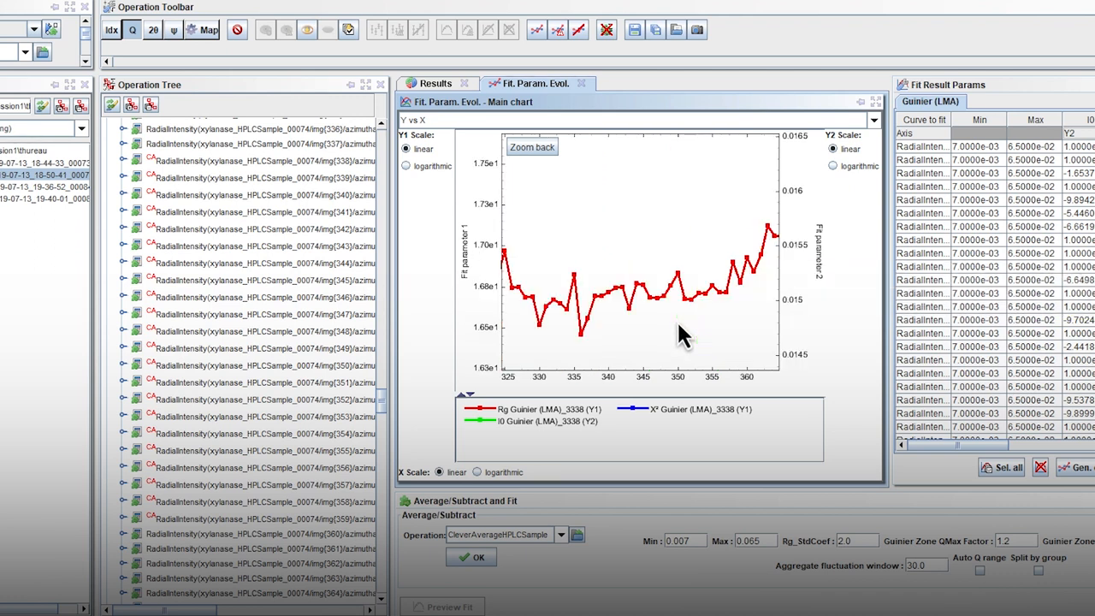
{"action": "mouse_move", "coordinate": [616, 325]}
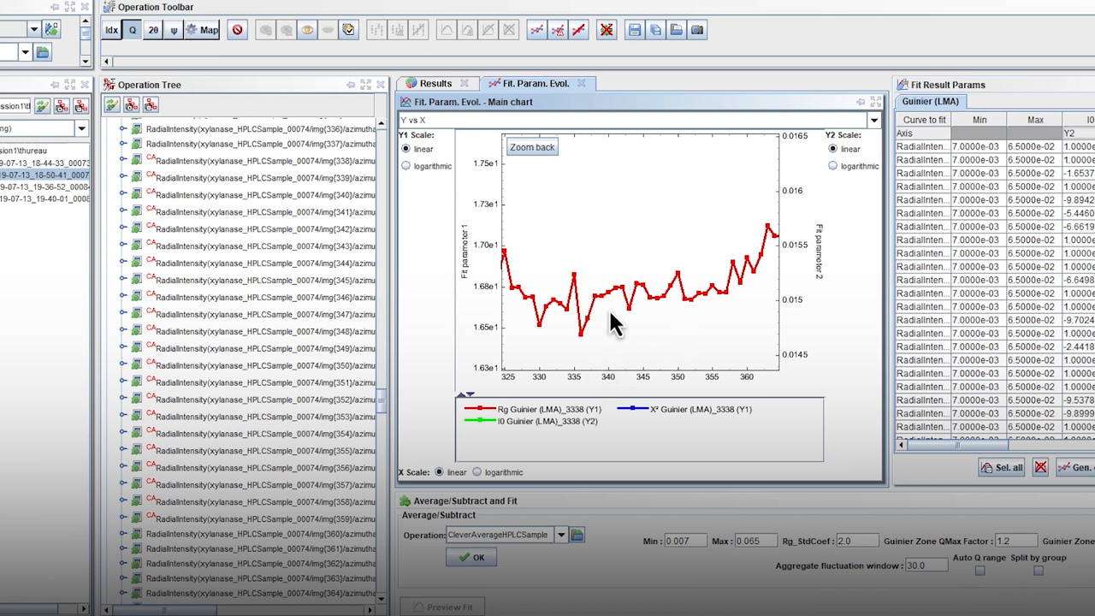
{"action": "left_click", "coordinate": [257, 519]}
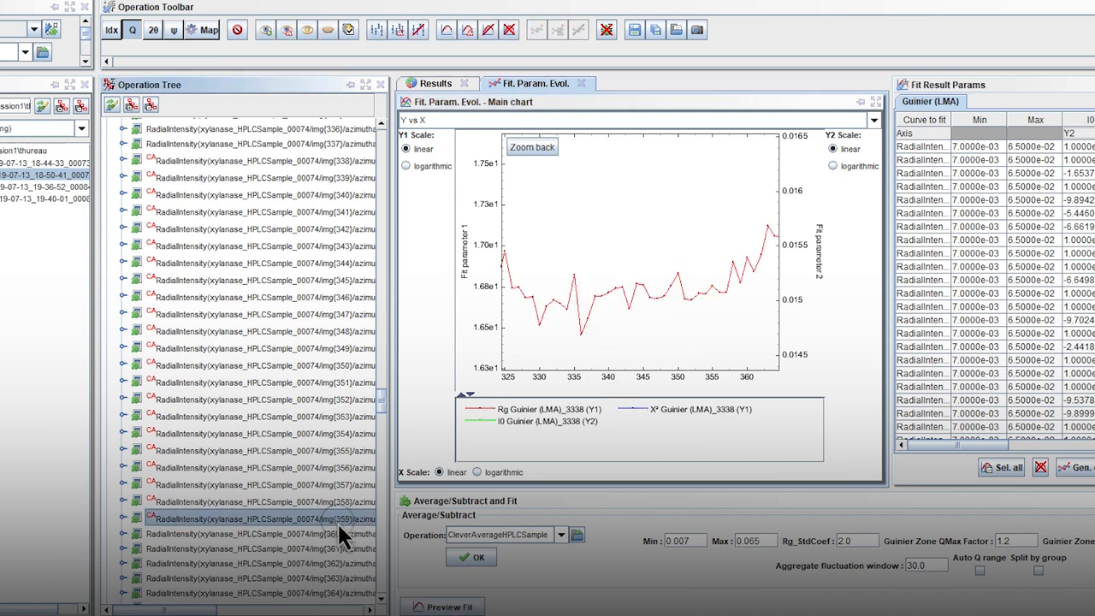
{"action": "mouse_move", "coordinate": [740, 295]}
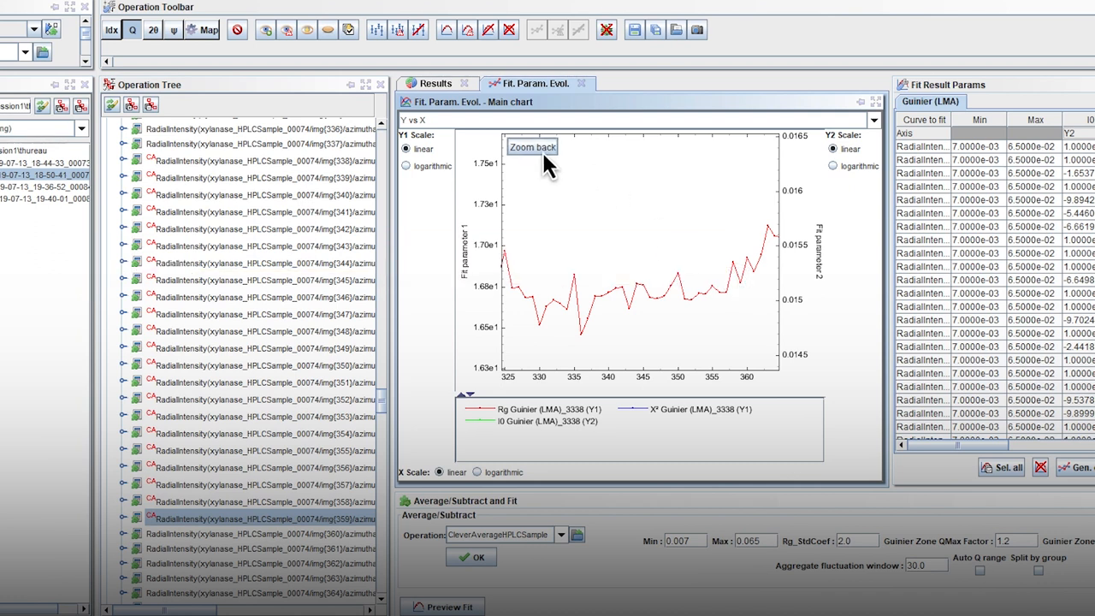
{"action": "left_click", "coordinate": [533, 147]}
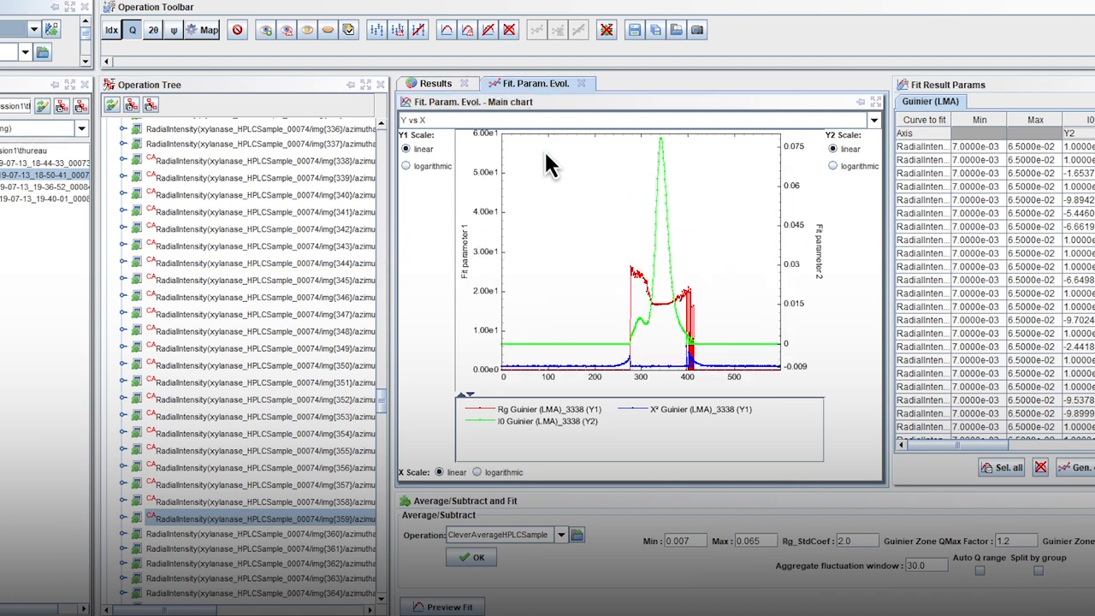
Export all Guinier fit results as CSV 'Rgi0table_xylanase' in the thureau folder
{"action": "left_click", "coordinate": [151, 103]}
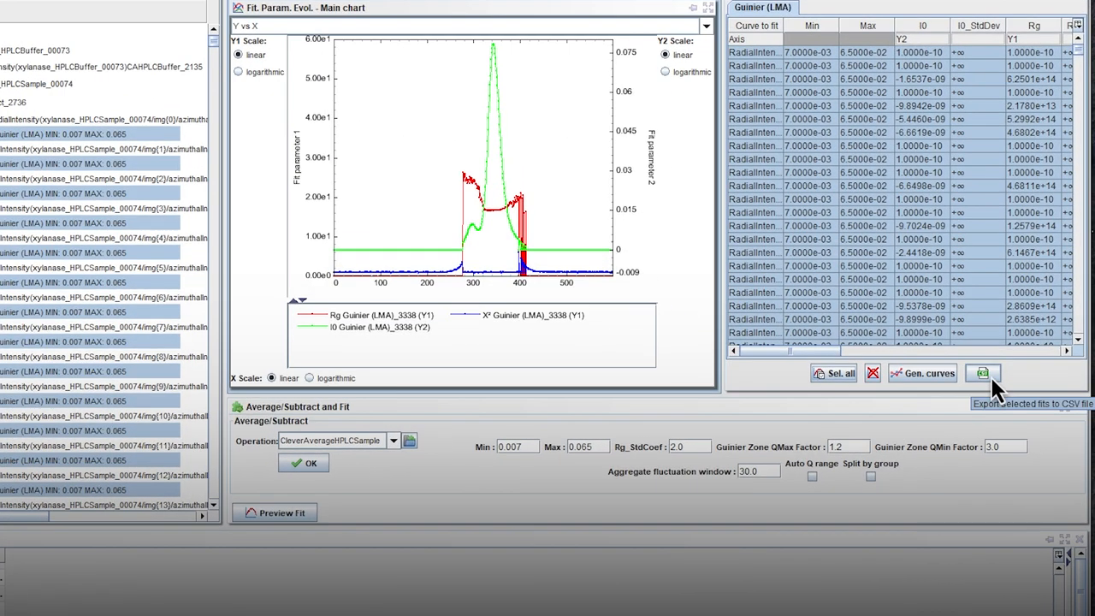
{"action": "left_click", "coordinate": [982, 373]}
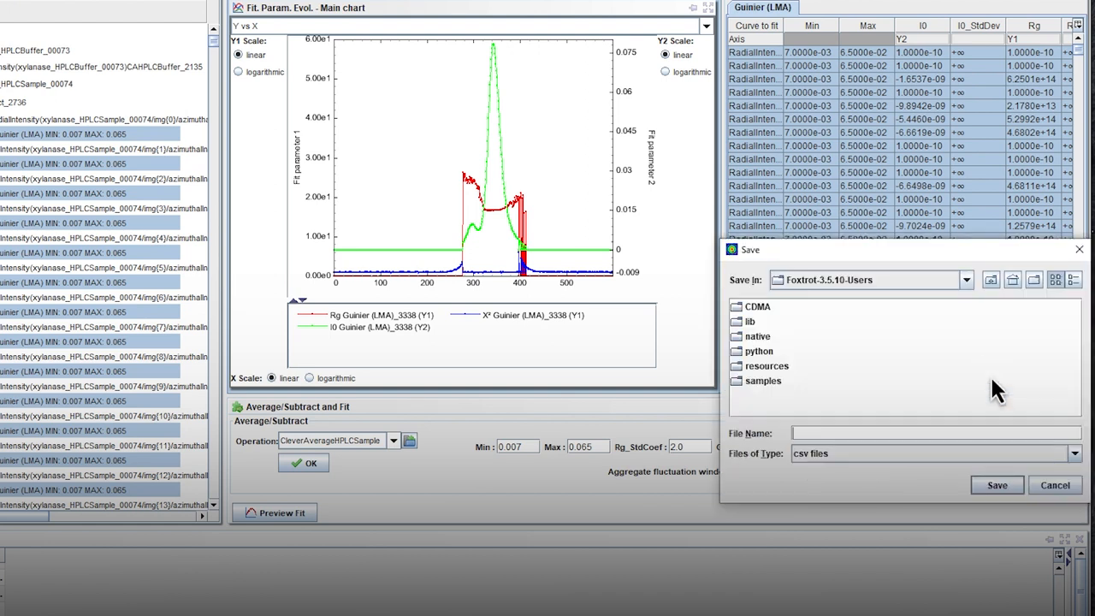
{"action": "left_click", "coordinate": [966, 280]}
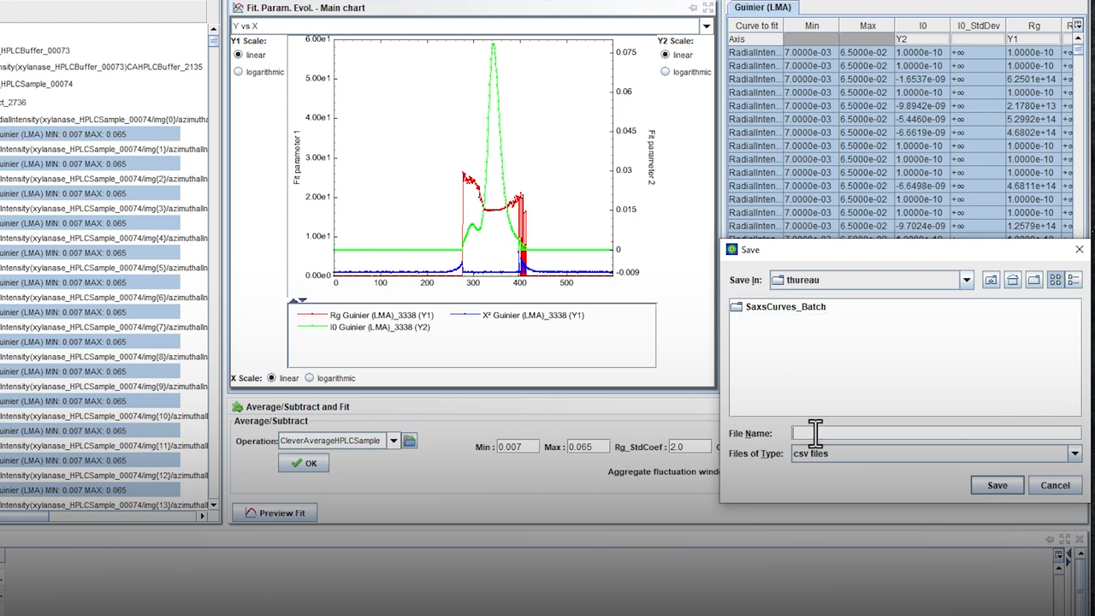
{"action": "type", "text": "Rgi0"}
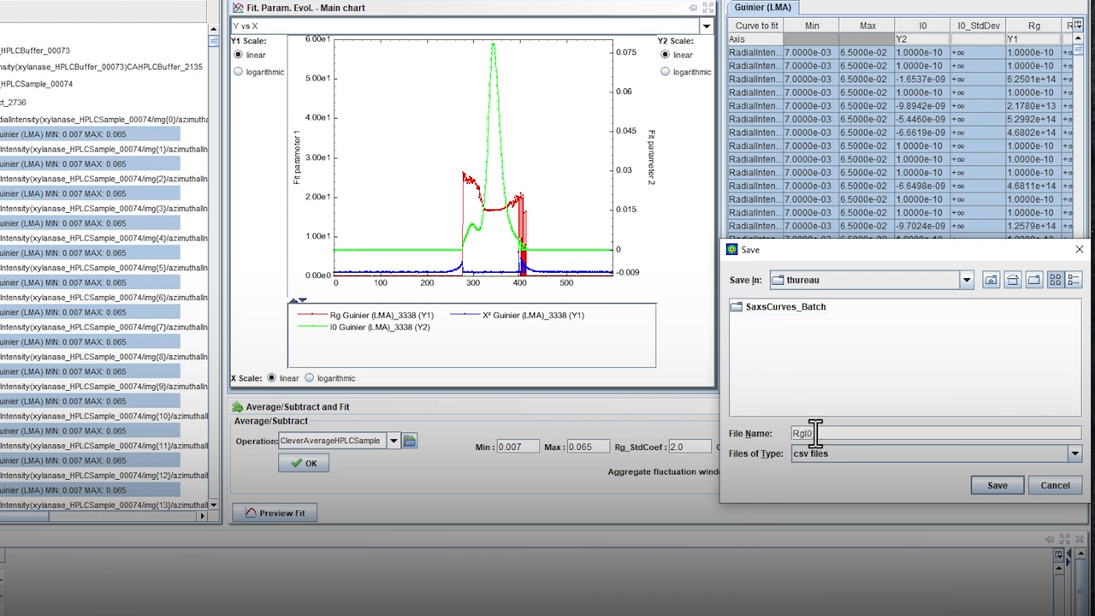
{"action": "type", "text": "table"}
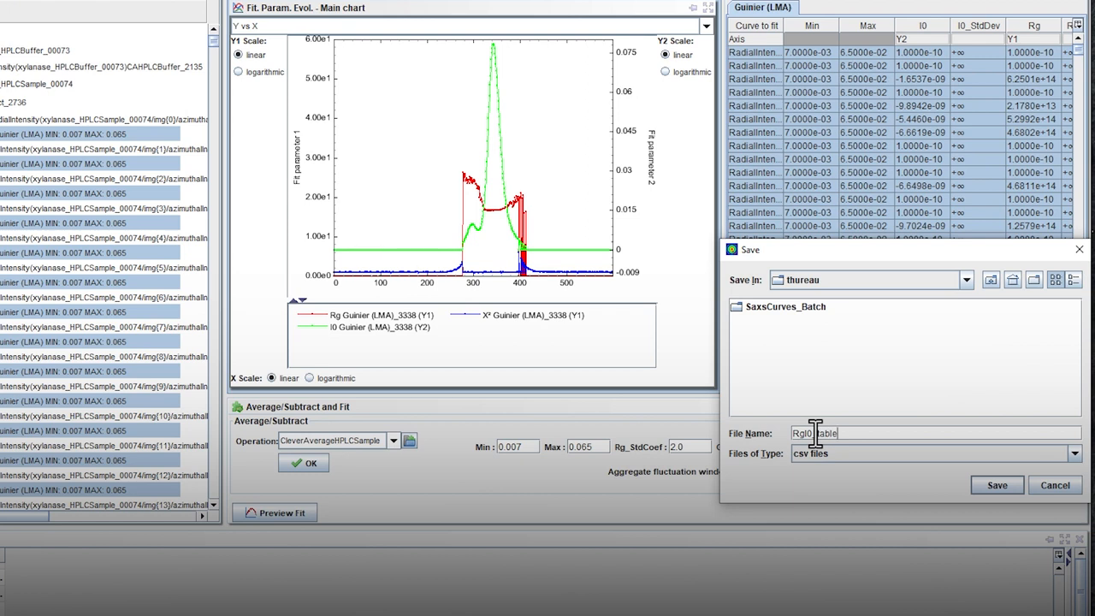
{"action": "type", "text": "_xylanase"}
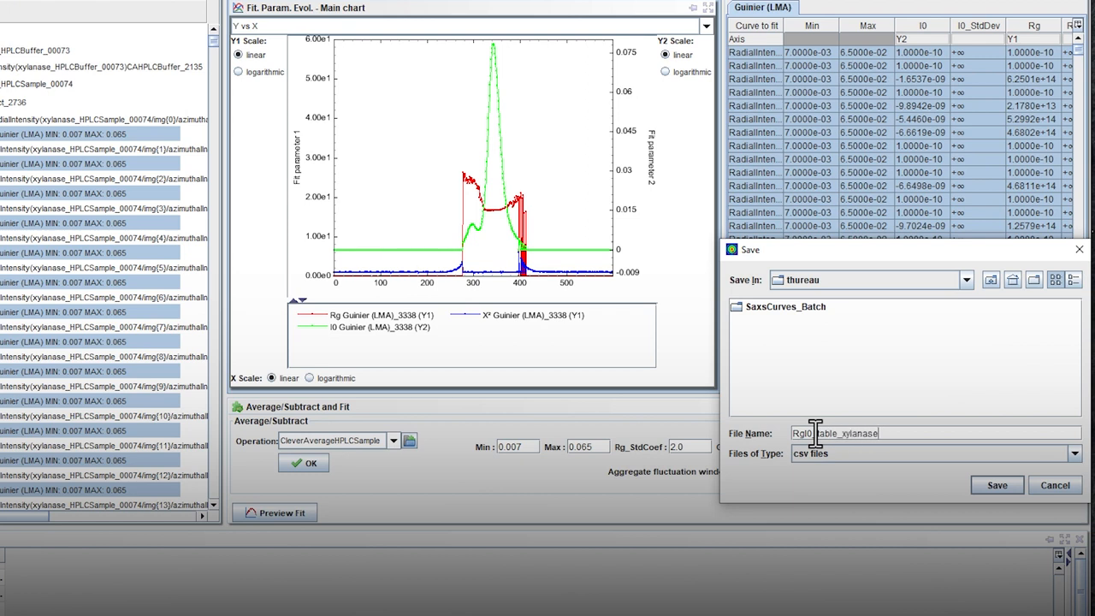
{"action": "left_click", "coordinate": [997, 485]}
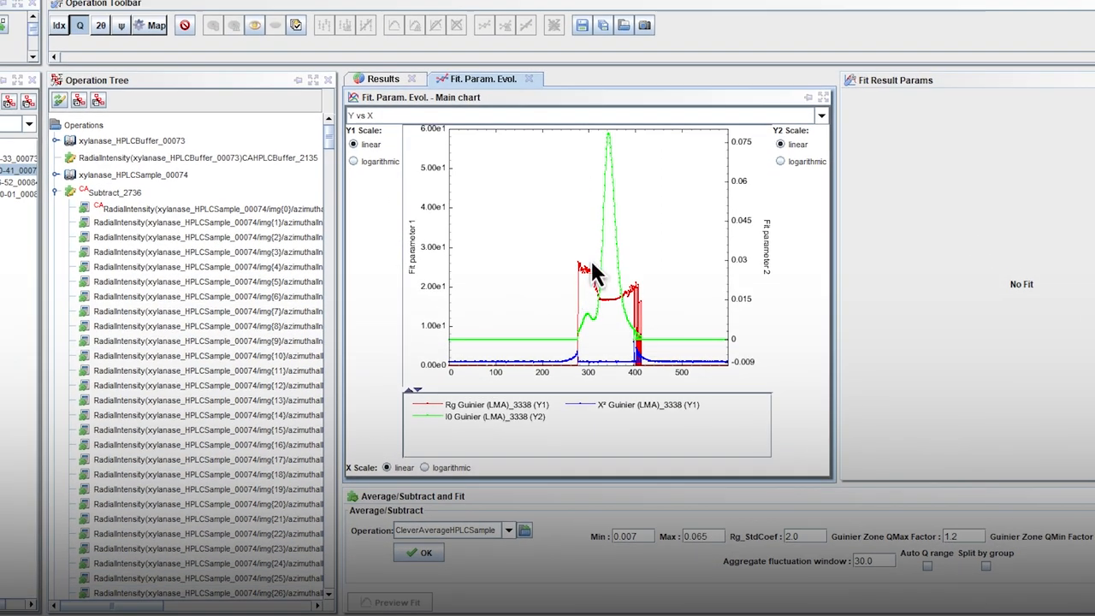
Save the Rg/I0 chart snapshot as Rgl0_profile_xylanase in the thureau folder on Stockage D:
{"action": "right_click", "coordinate": [582, 266]}
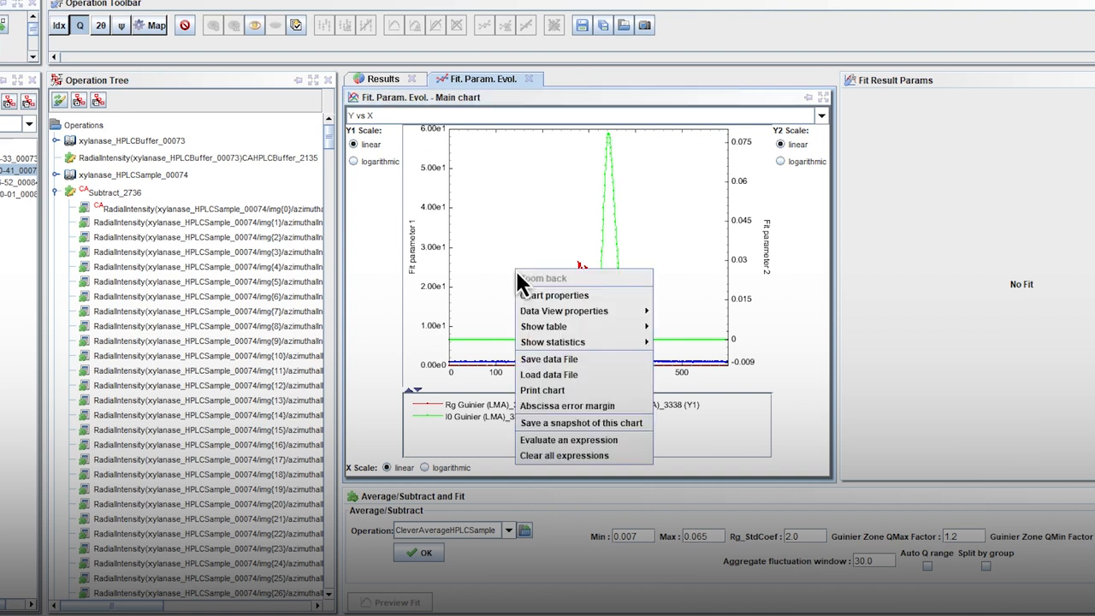
{"action": "mouse_move", "coordinate": [581, 423]}
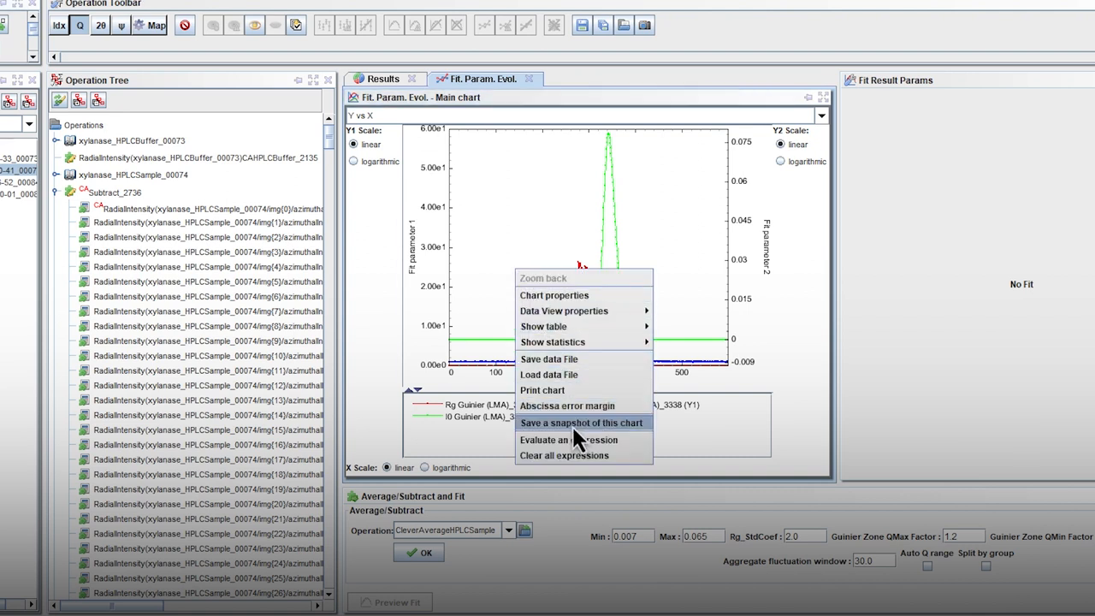
{"action": "left_click", "coordinate": [581, 423]}
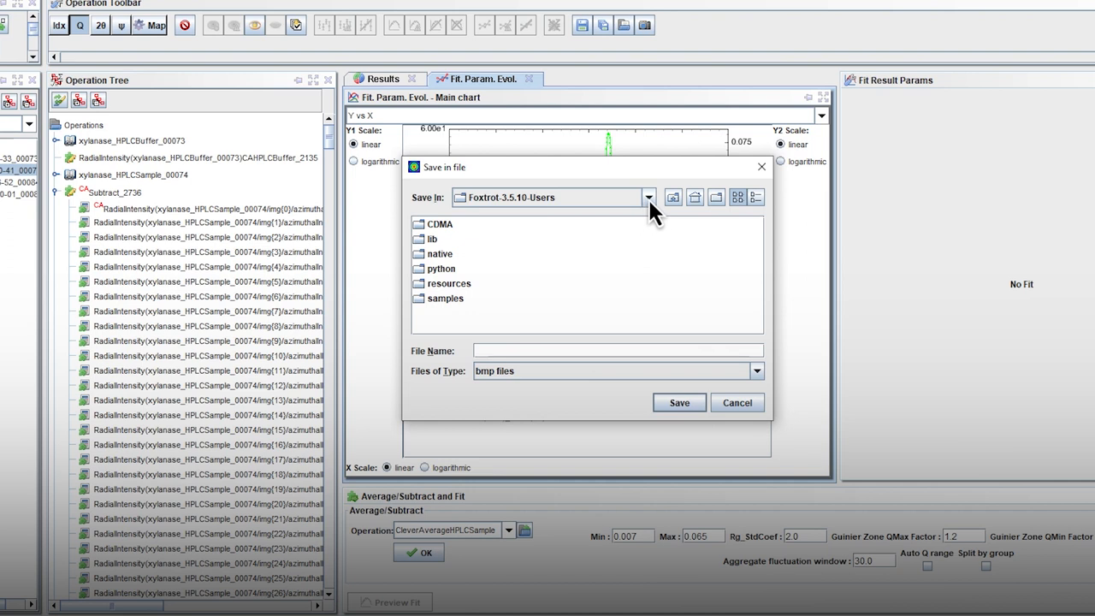
{"action": "left_click", "coordinate": [649, 197]}
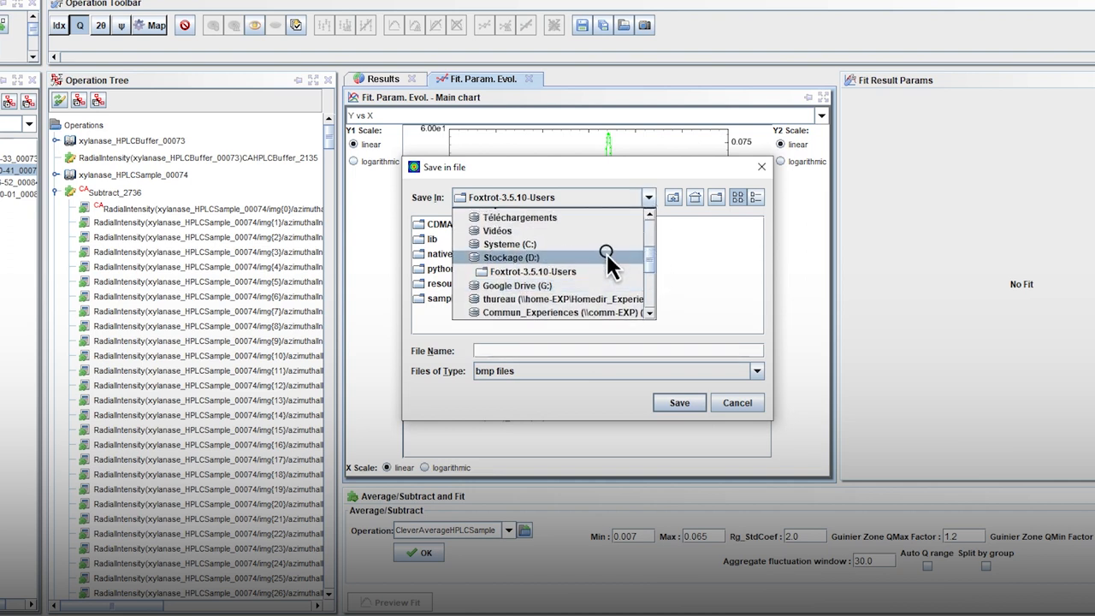
{"action": "left_click", "coordinate": [511, 257]}
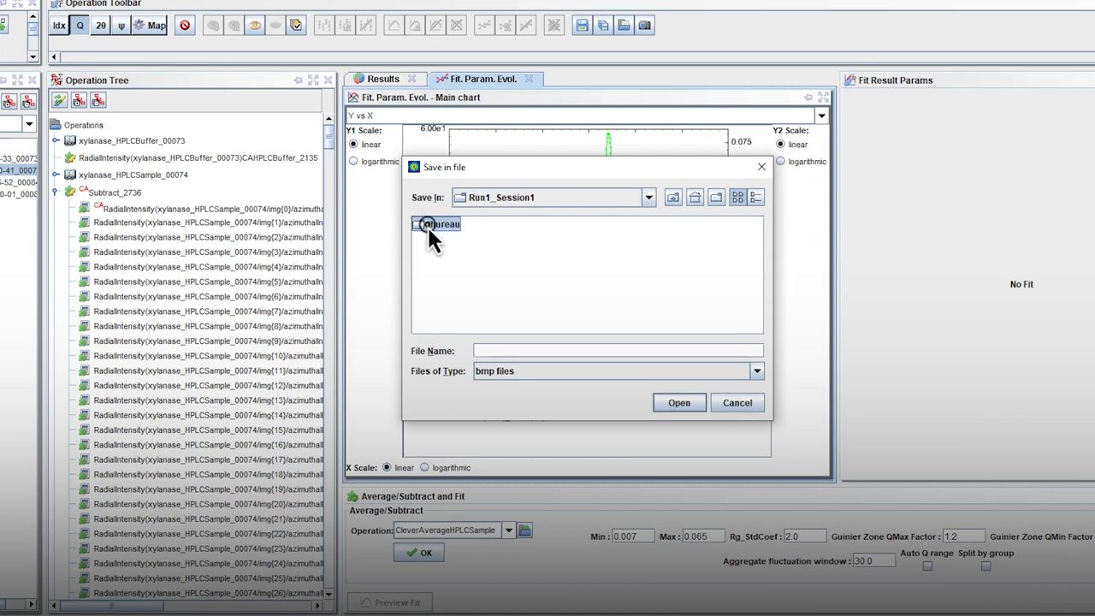
{"action": "double_click", "coordinate": [439, 224]}
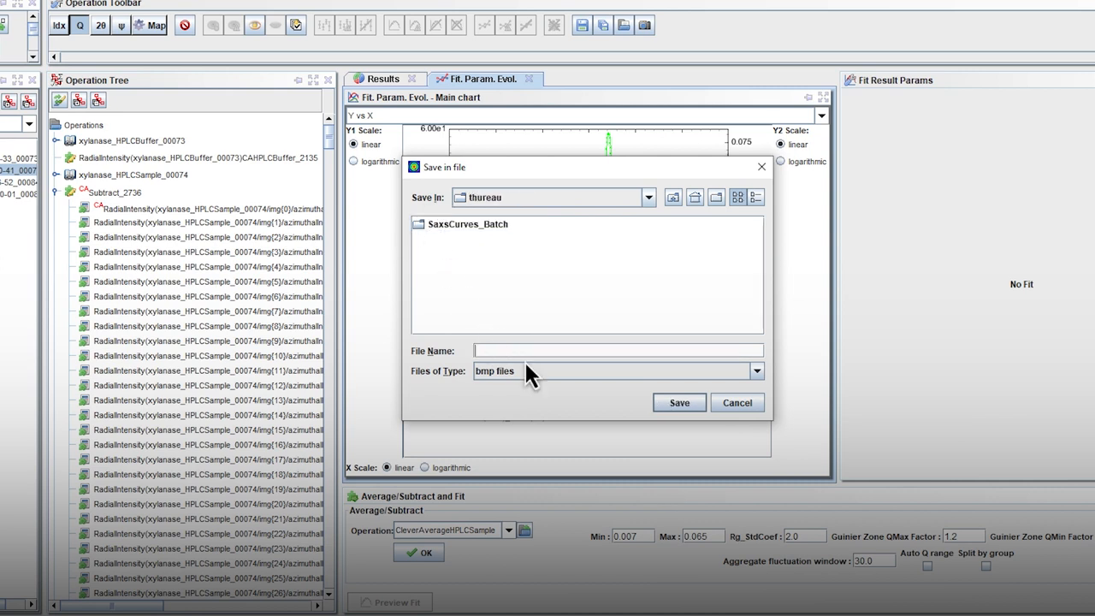
{"action": "type", "text": "Rgl0_profile_xylanase"}
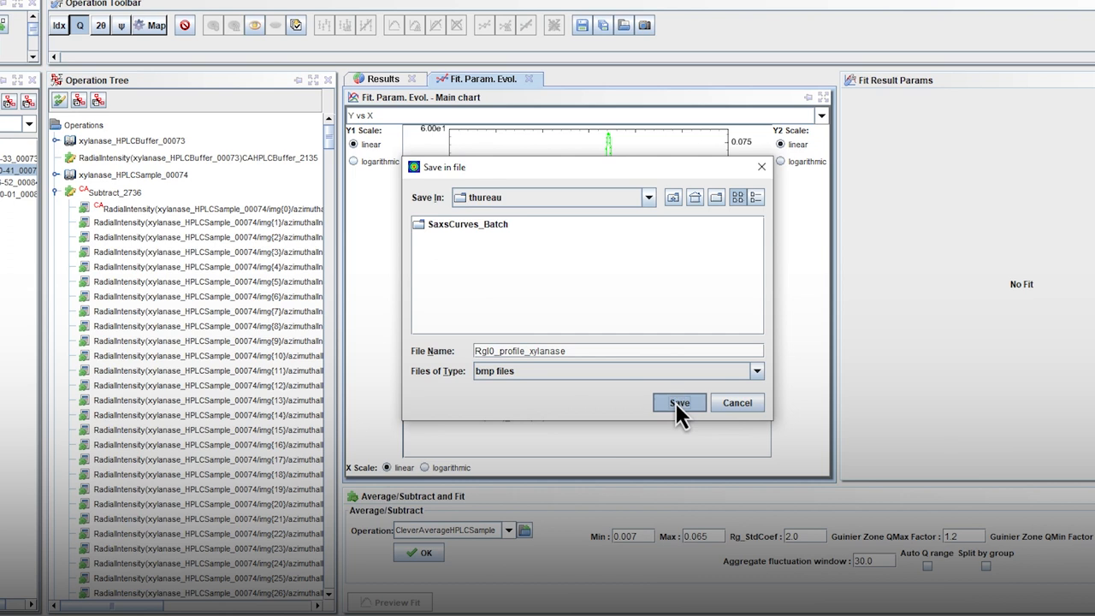
{"action": "left_click", "coordinate": [678, 403]}
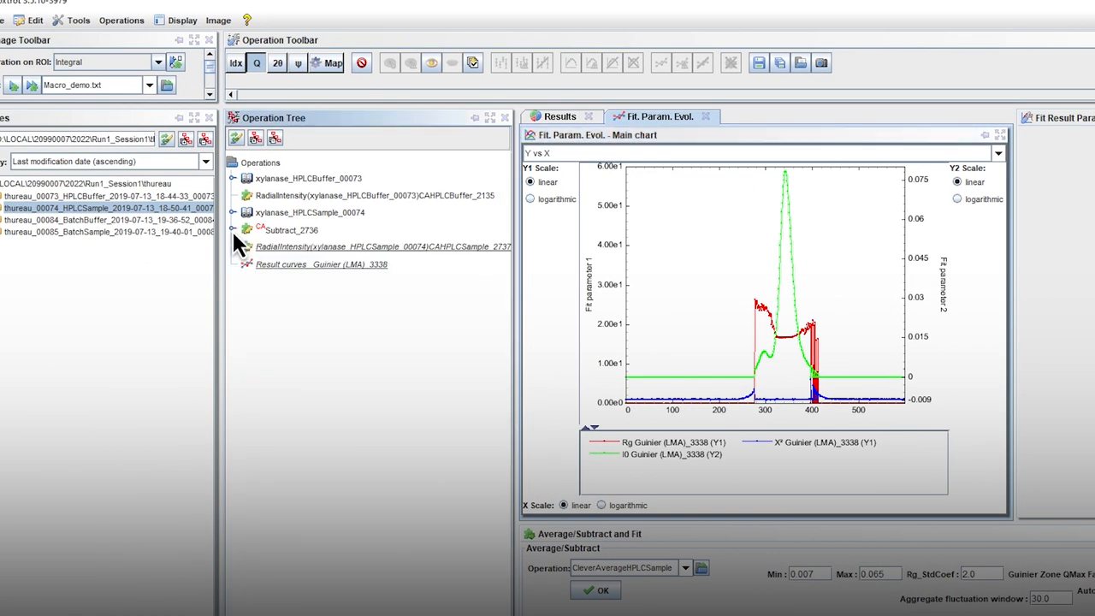
Export Subtract_2736 and the sample RadialIntensity curves to SaxsCurves_SEC_xylanase.nxs in thureau
{"action": "left_click", "coordinate": [382, 246]}
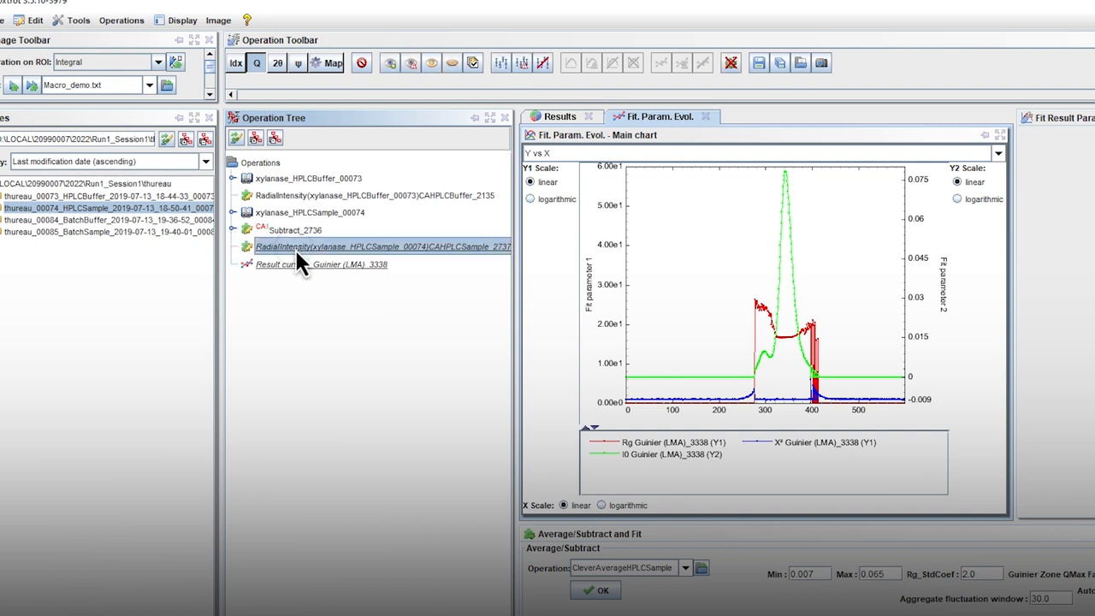
{"action": "left_click", "coordinate": [295, 229]}
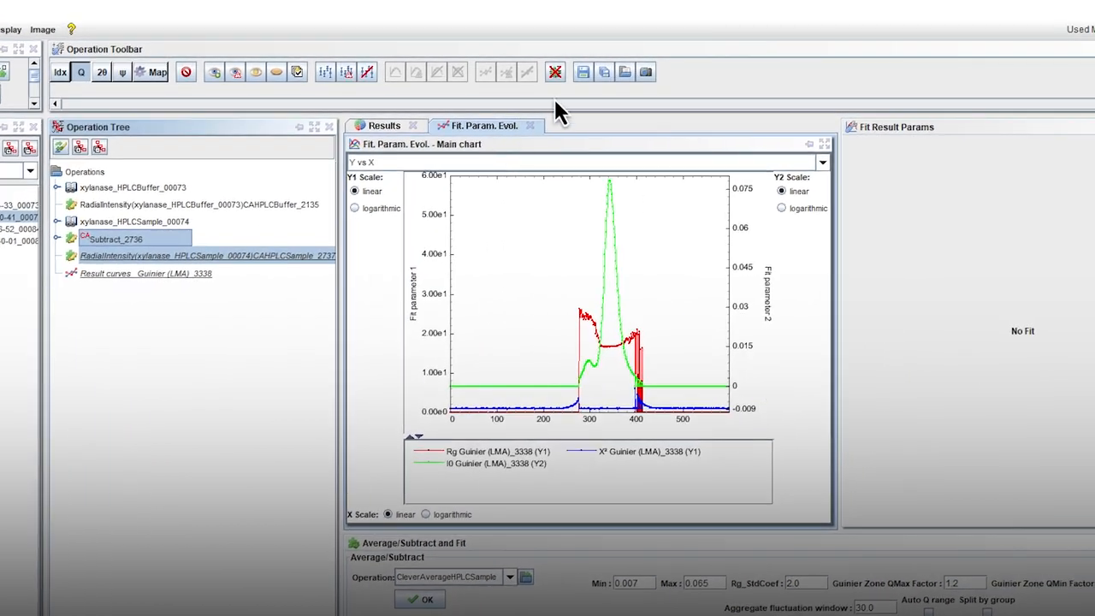
{"action": "mouse_move", "coordinate": [583, 72]}
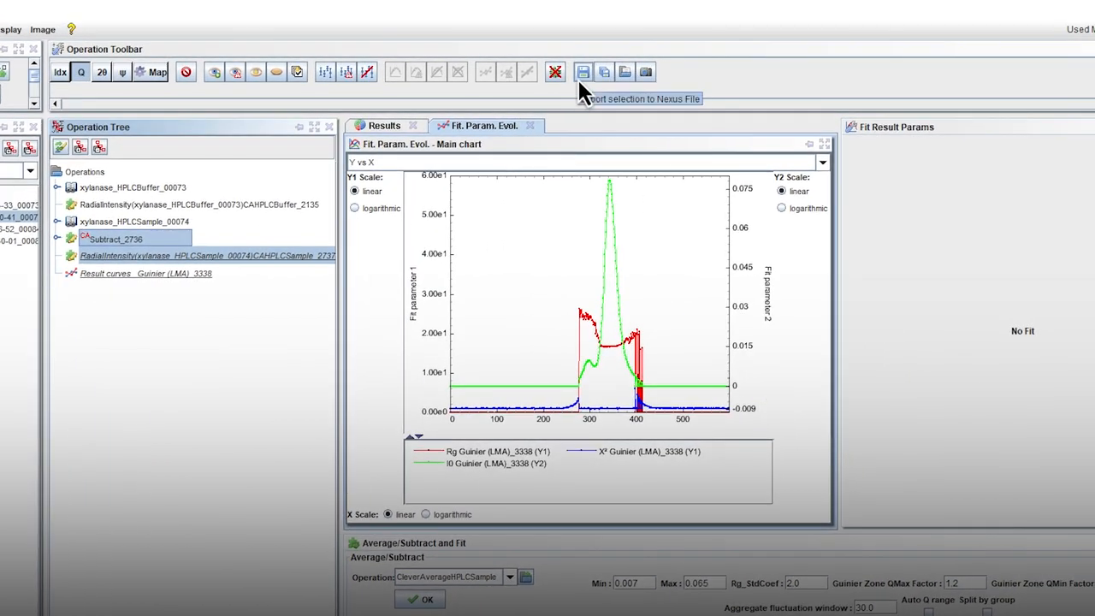
{"action": "left_click", "coordinate": [556, 72]}
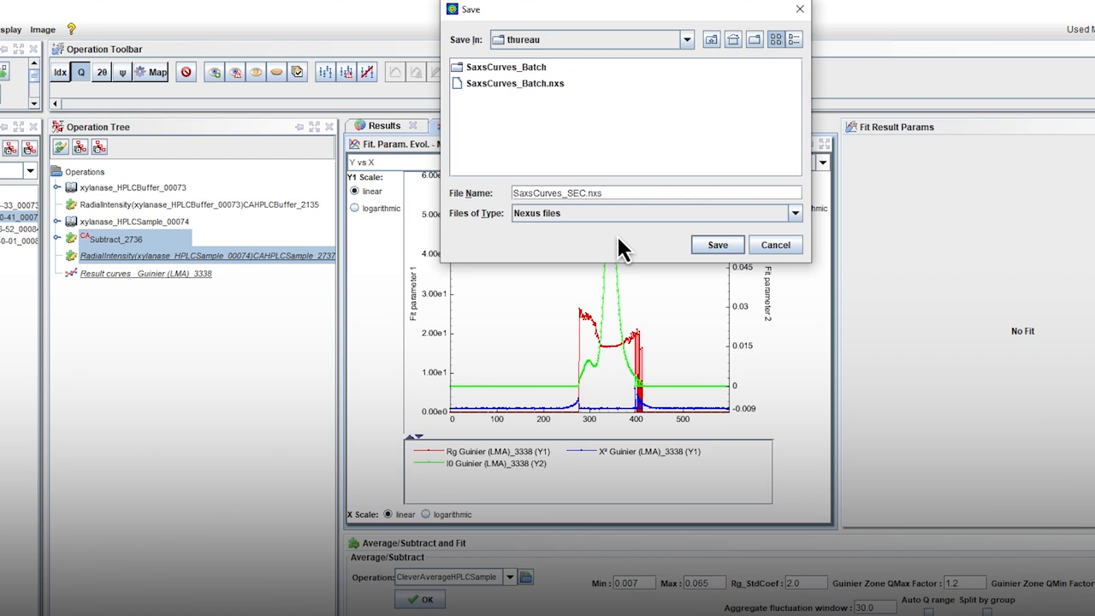
{"action": "type", "text": "xylanase"}
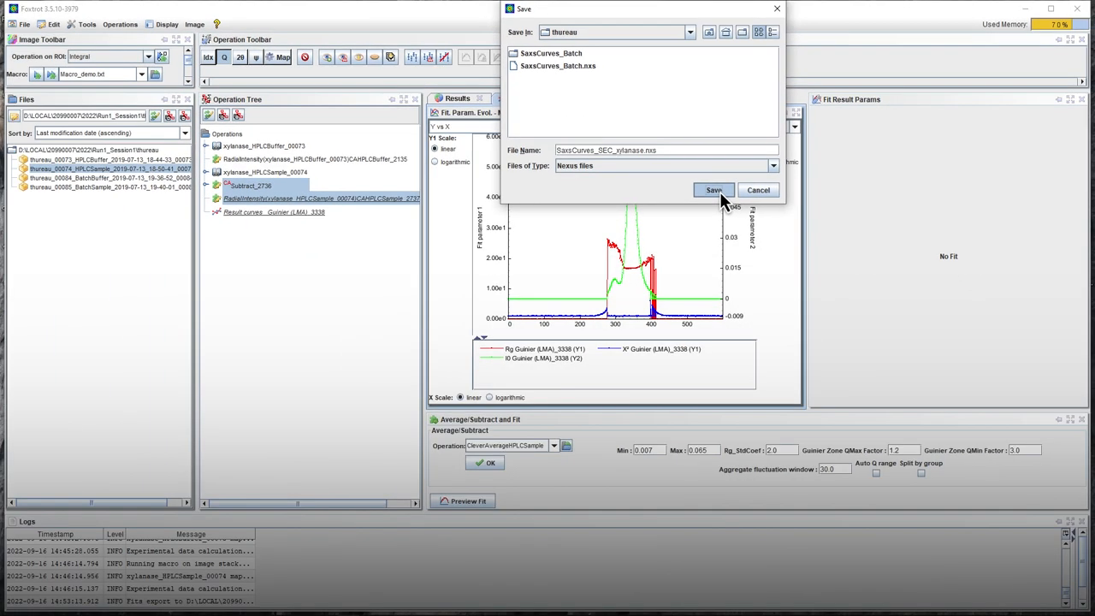
{"action": "left_click", "coordinate": [713, 190]}
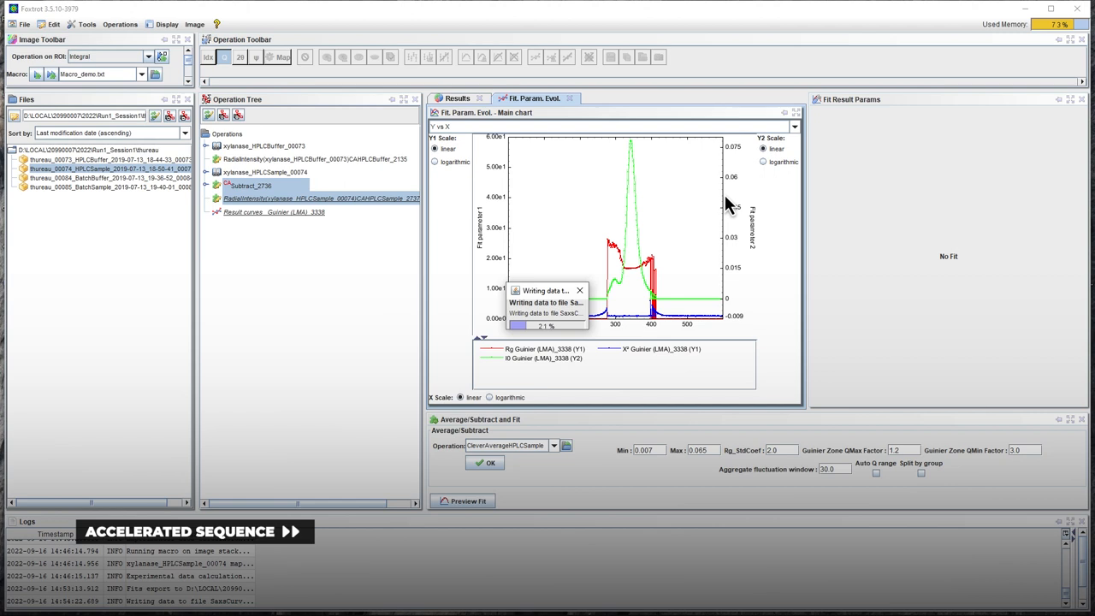